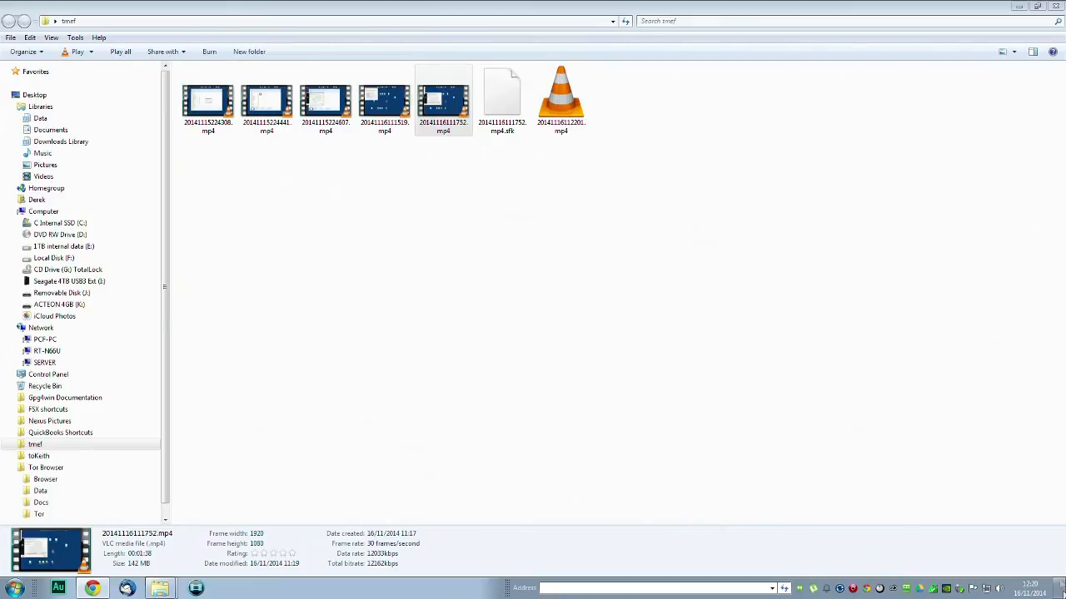
- Restore down the maximized temef folder window so the desktop shortcuts show around it
left_click(561, 100)
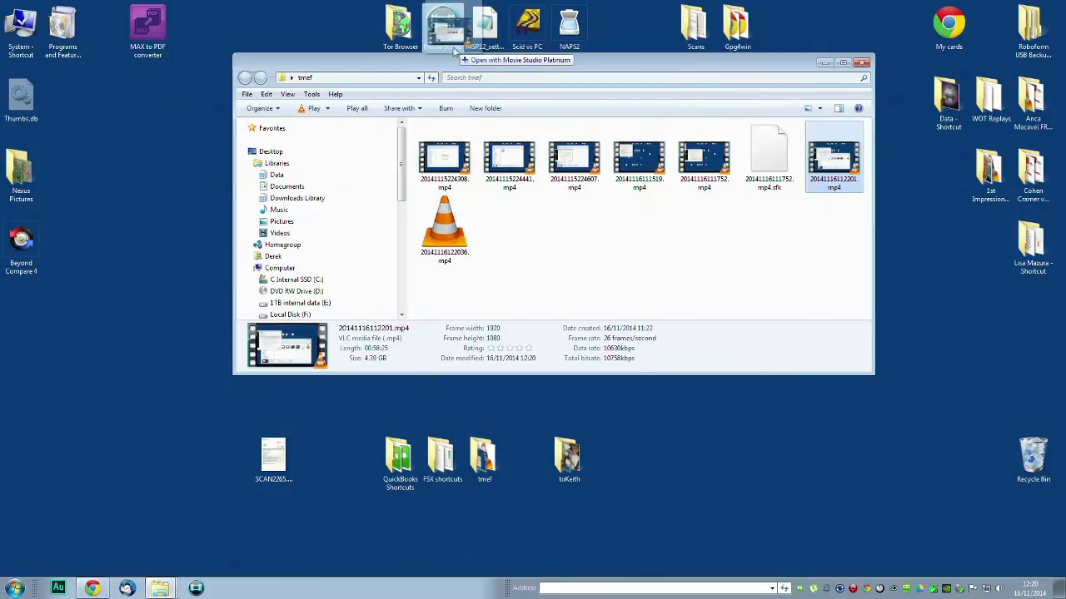
- Launch Movie Studio Platinum to load and review the screen recording
left_click(443, 25)
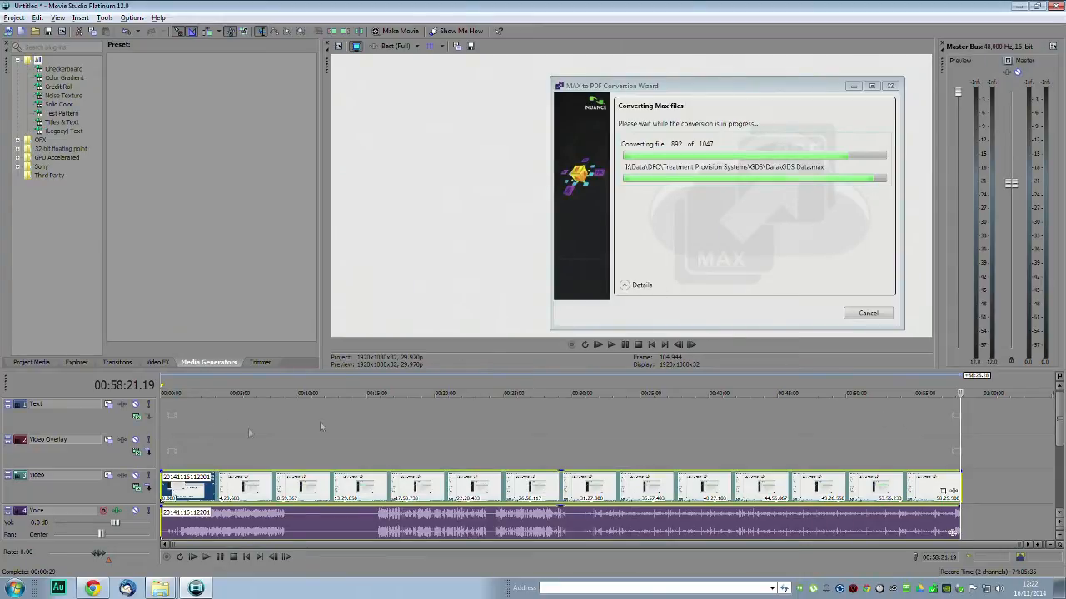
mouse_move(60, 203)
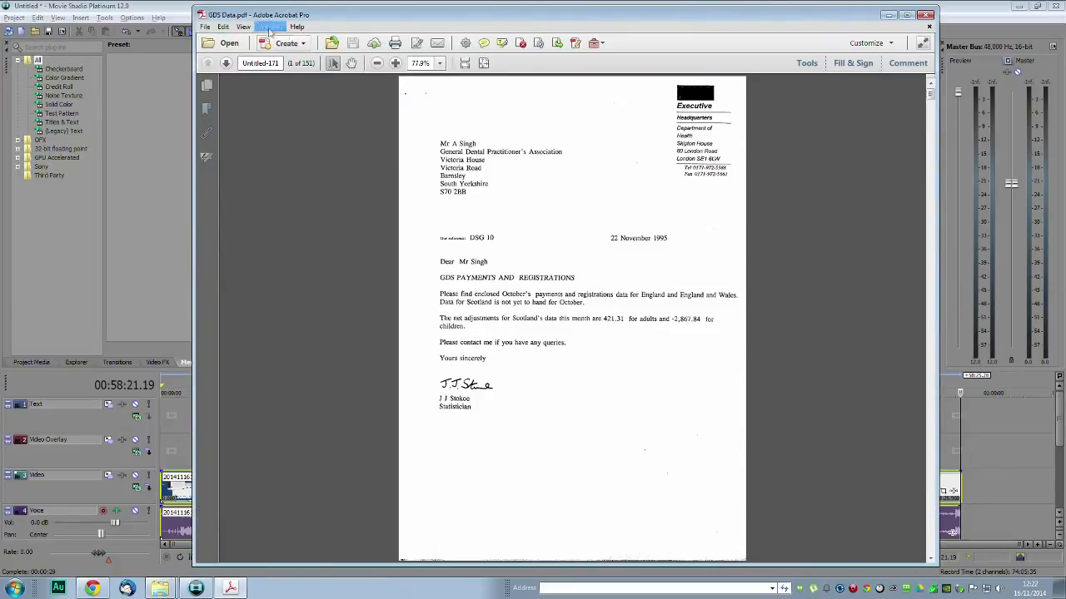
- Close the converted PDF in Acrobat and show the GDS Data folder in Explorer
left_click(226, 63)
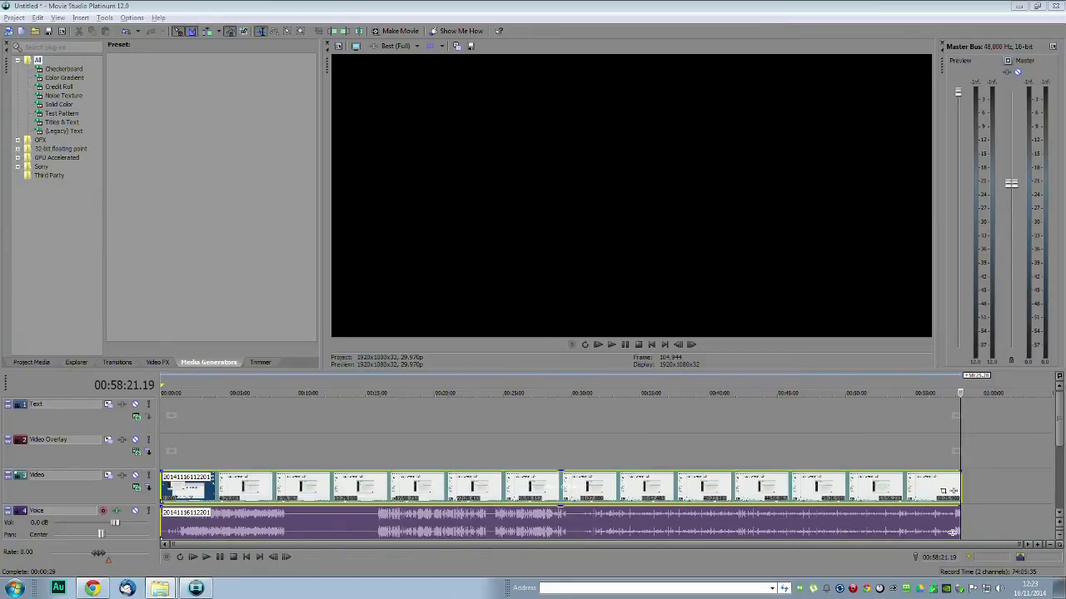
mouse_move(925, 391)
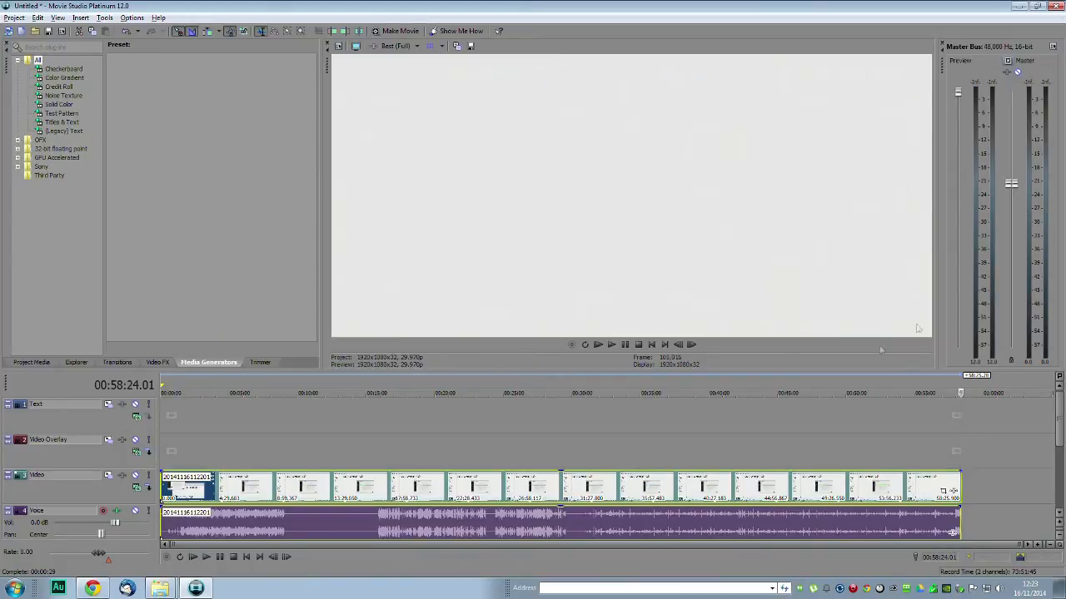
left_click(399, 47)
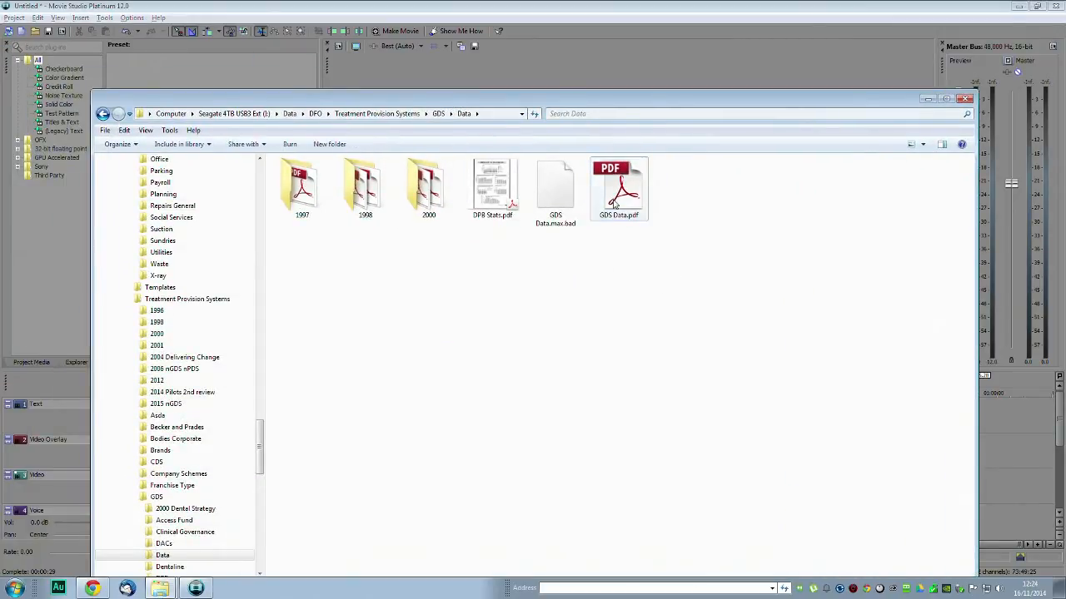
- Compare the details of GDS Data.max.bad and GDS Data.pdf in the Details pane
left_click(556, 186)
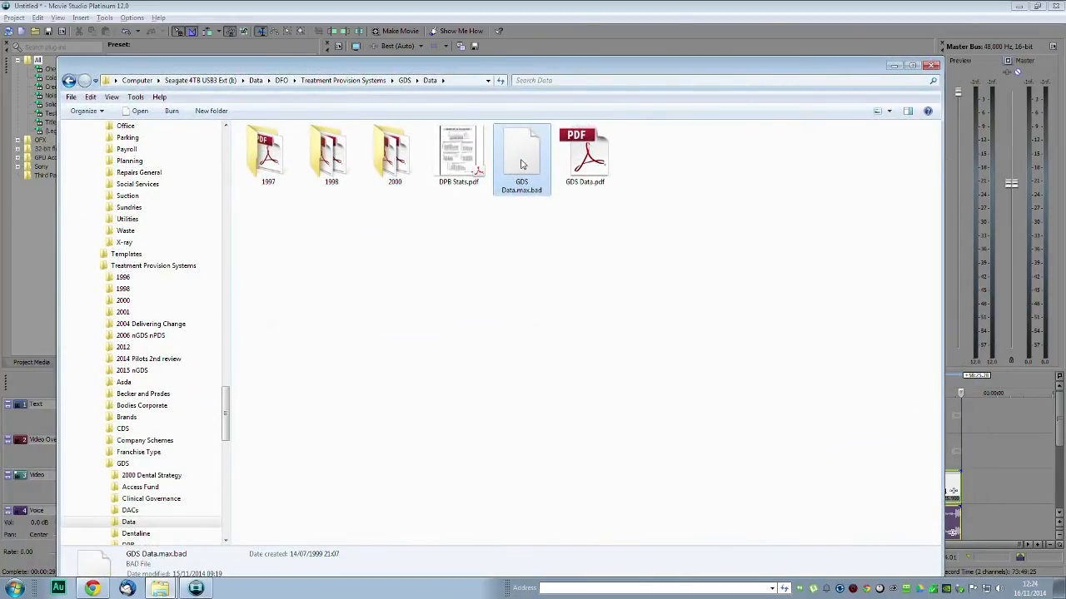
left_click(582, 157)
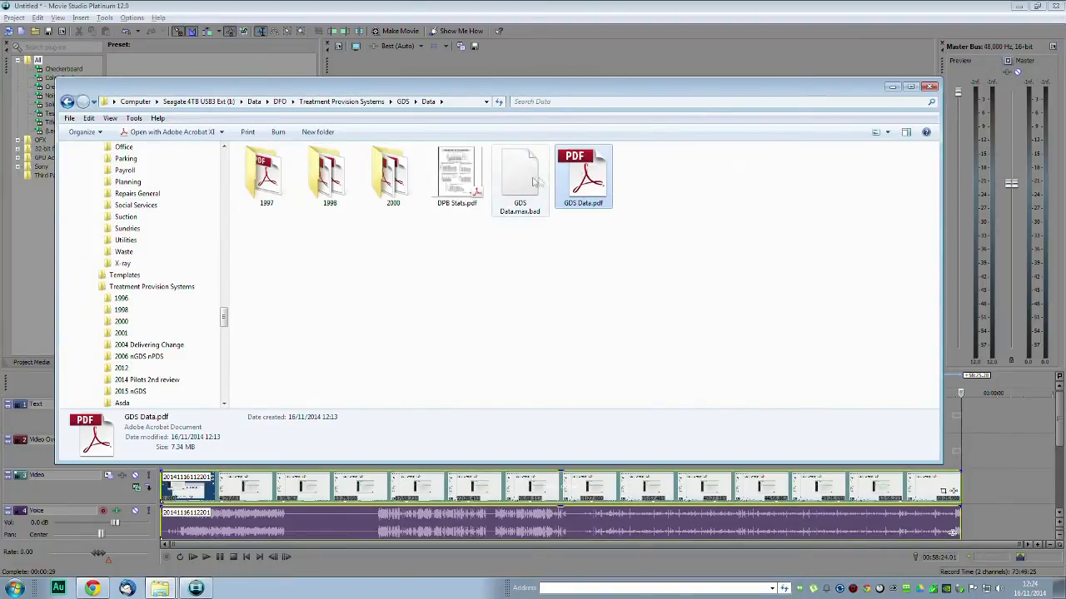
left_click(520, 175)
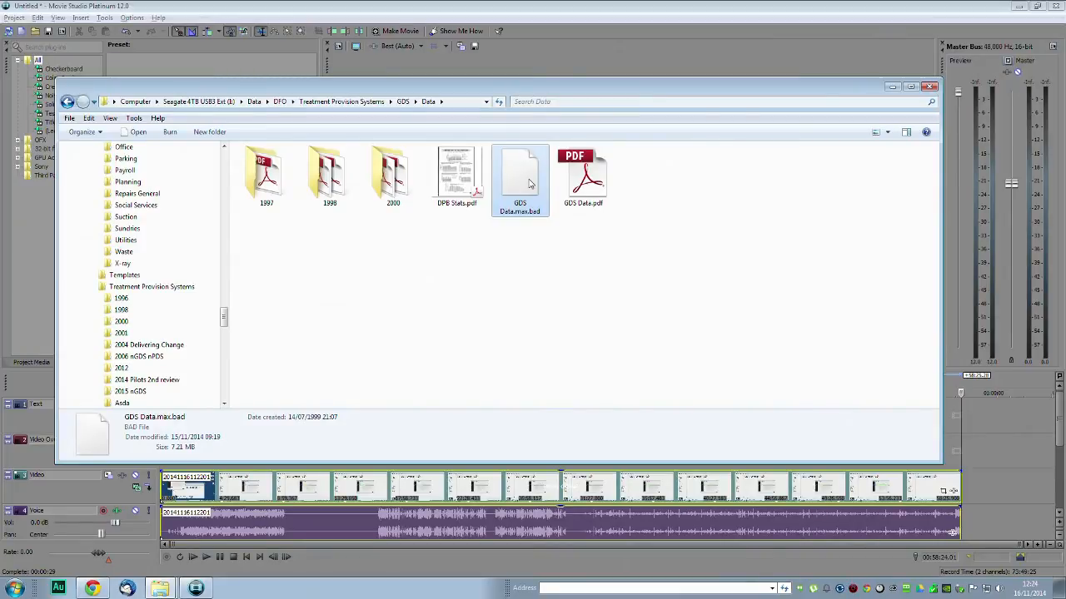
left_click(583, 175)
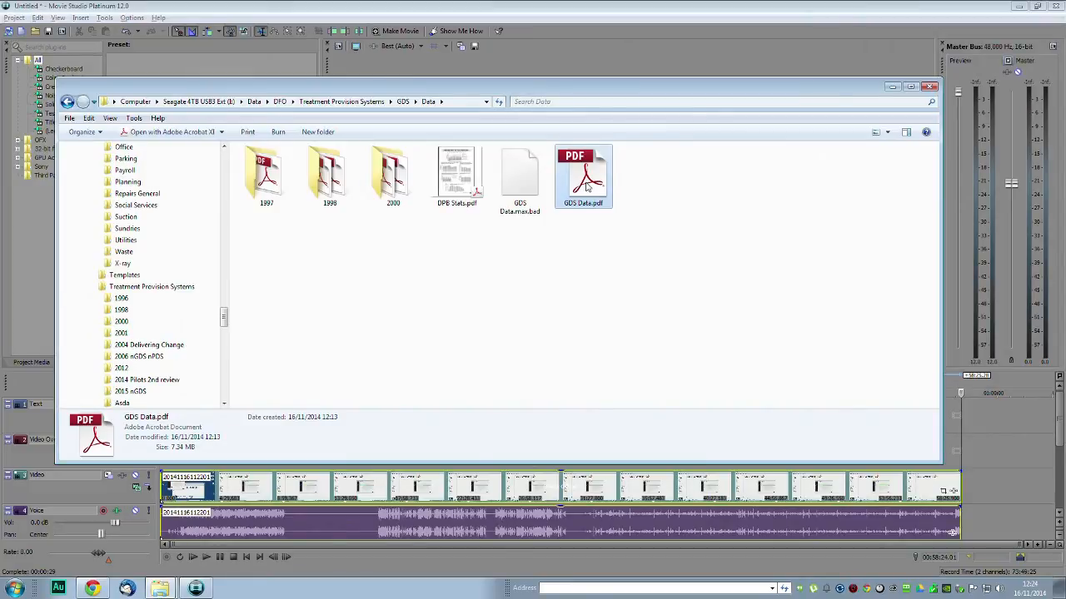
left_click(520, 175)
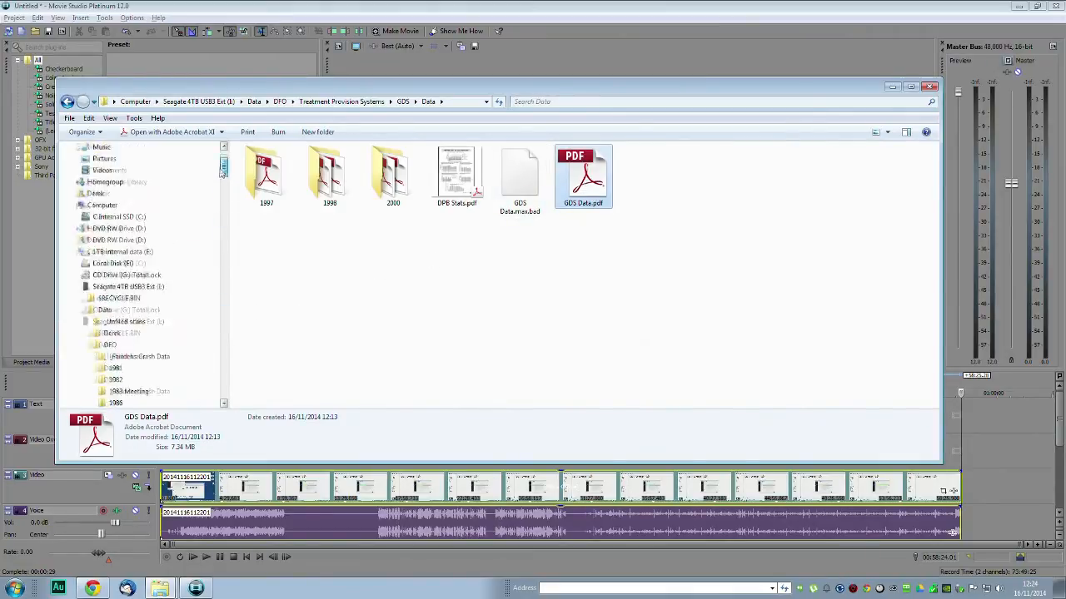
- Navigate to the Derek data folder on the Seagate drive
scroll("down", 3)
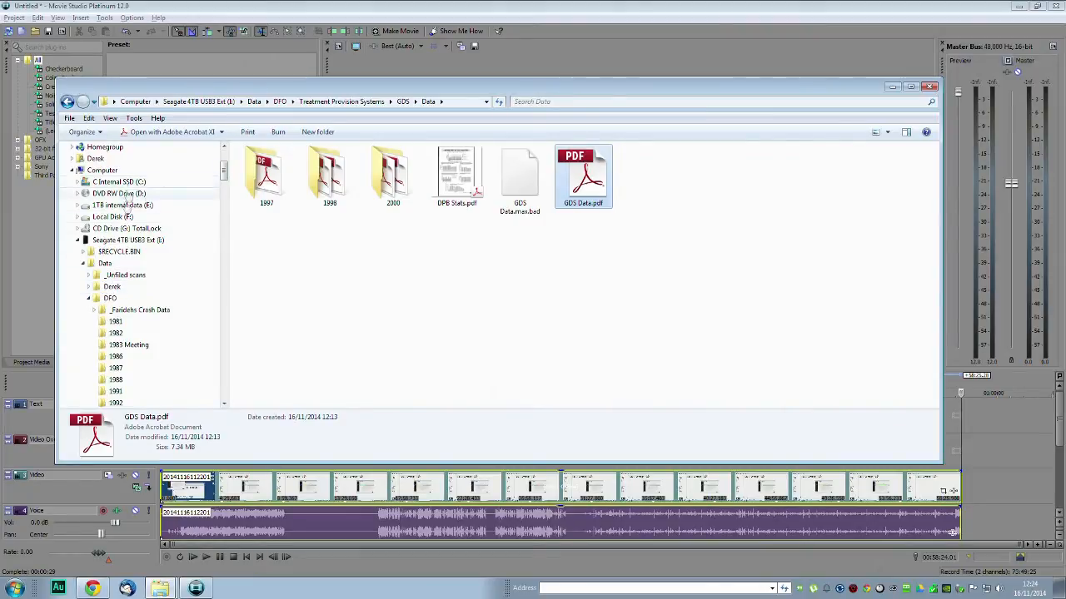
left_click(111, 287)
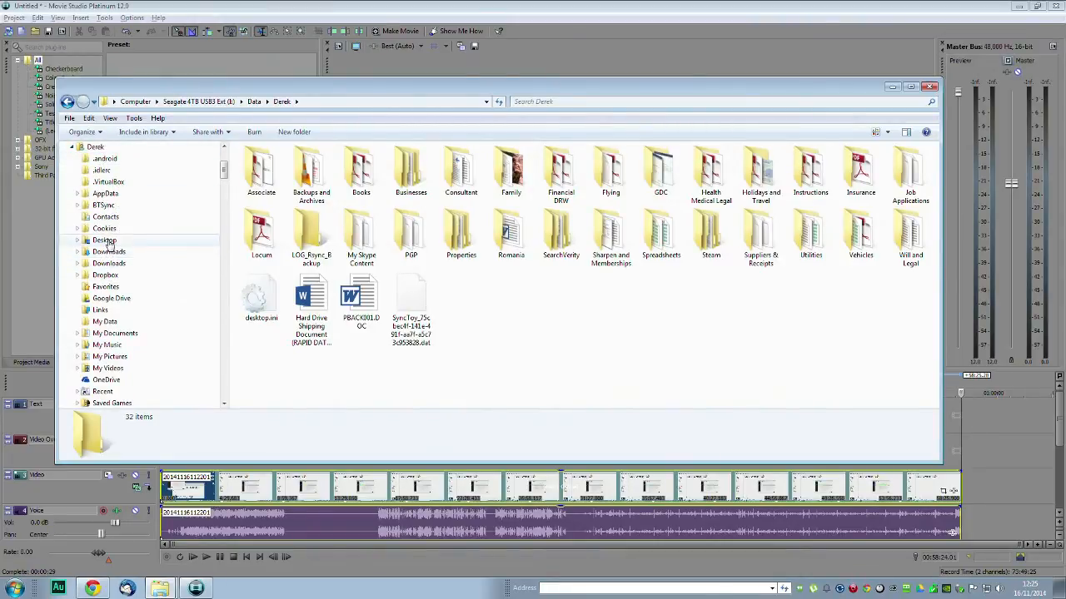
- Find GDS Data.max in My Documents > Converted Max Files in List view, then close the window
left_click(115, 333)
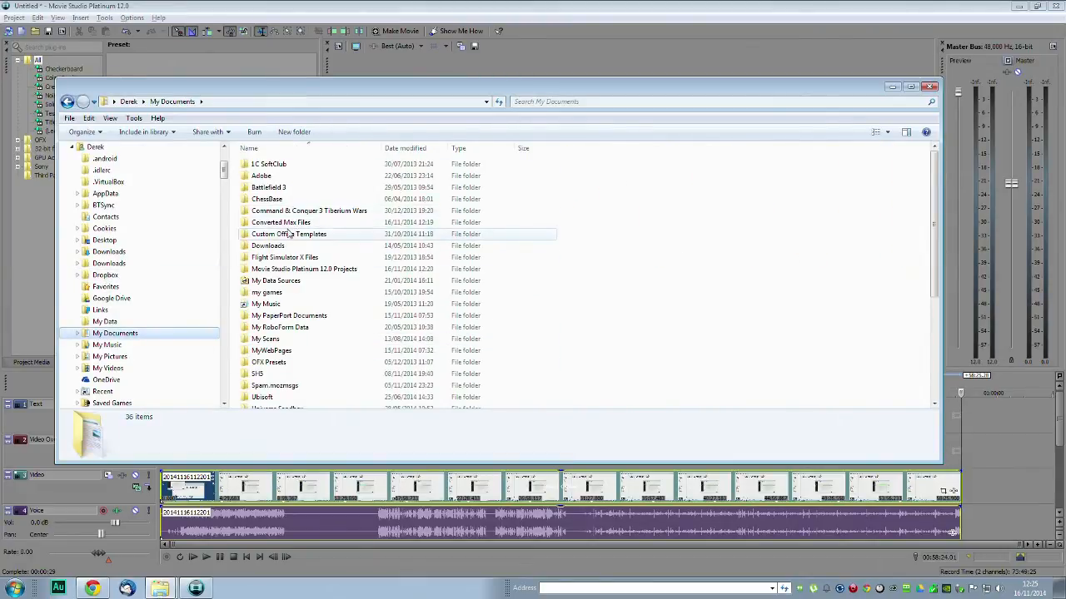
double_click(280, 223)
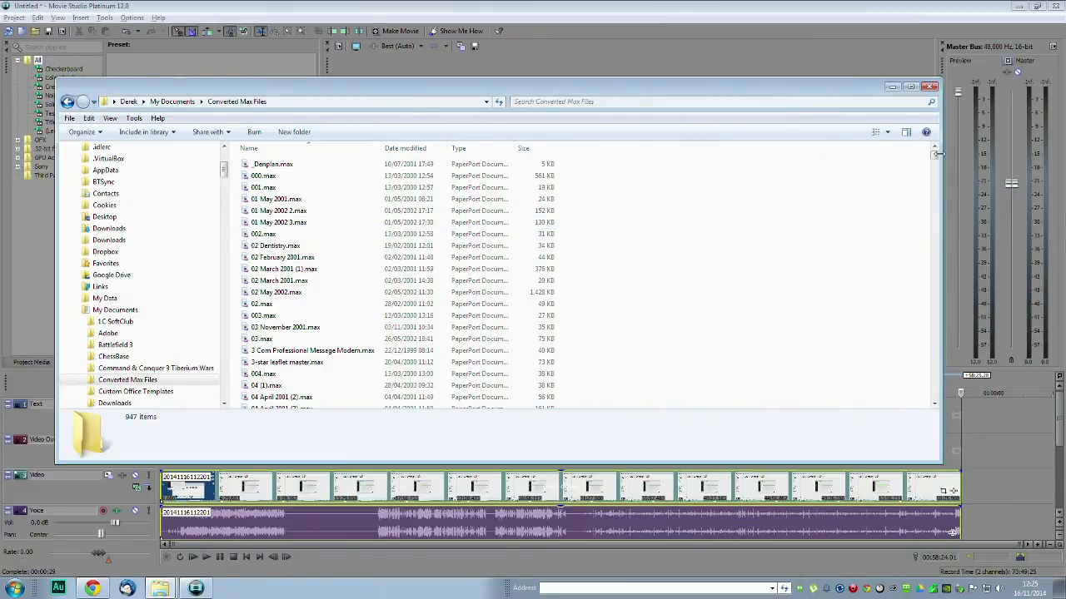
left_click(879, 131)
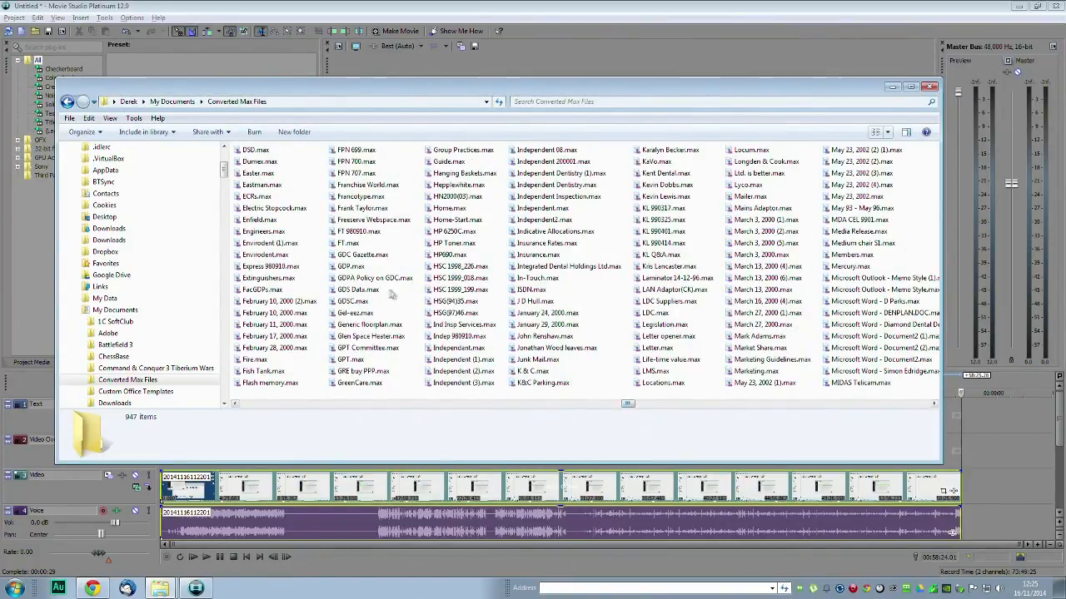
left_click(358, 290)
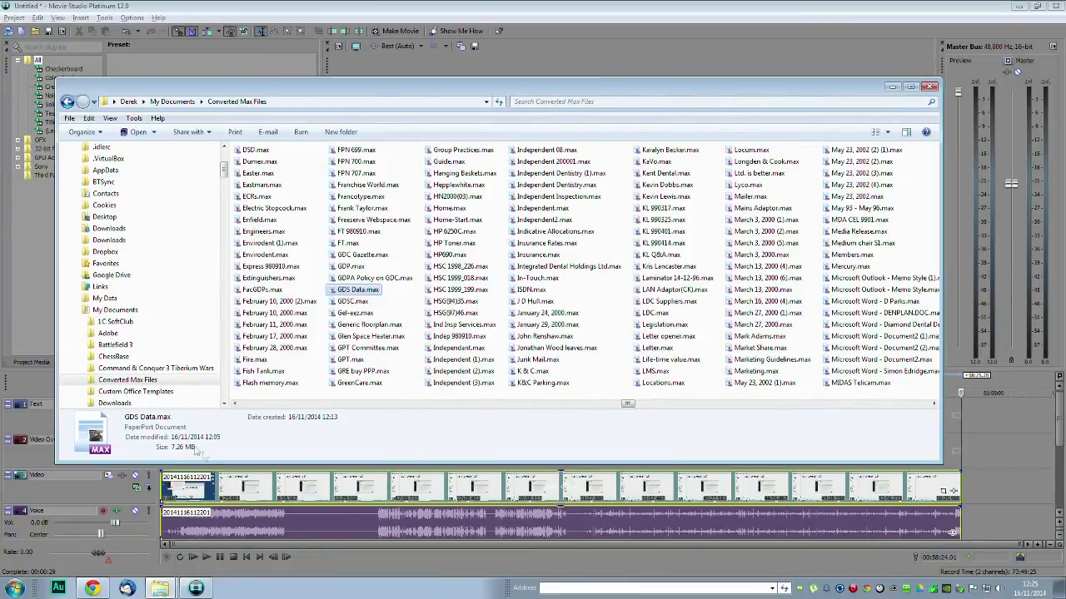
mouse_move(213, 445)
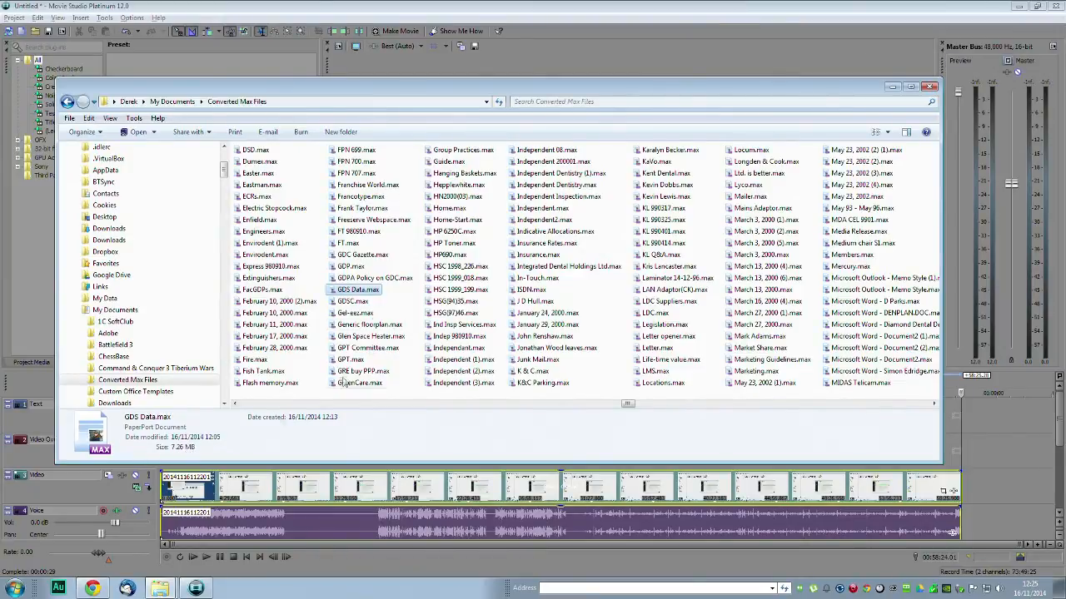
mouse_move(358, 300)
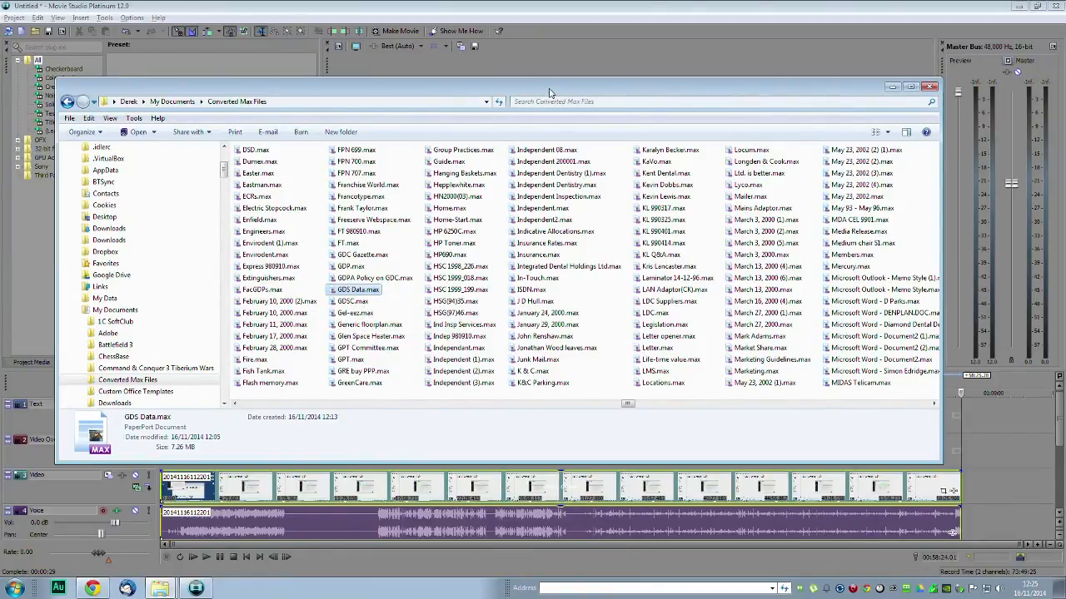
mouse_move(592, 91)
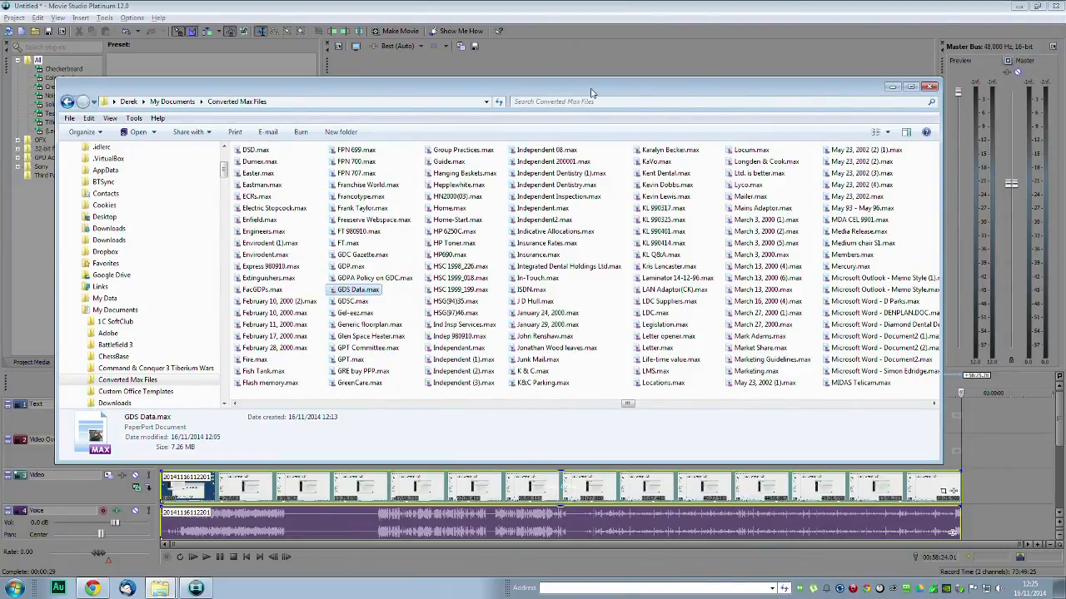
left_click(929, 86)
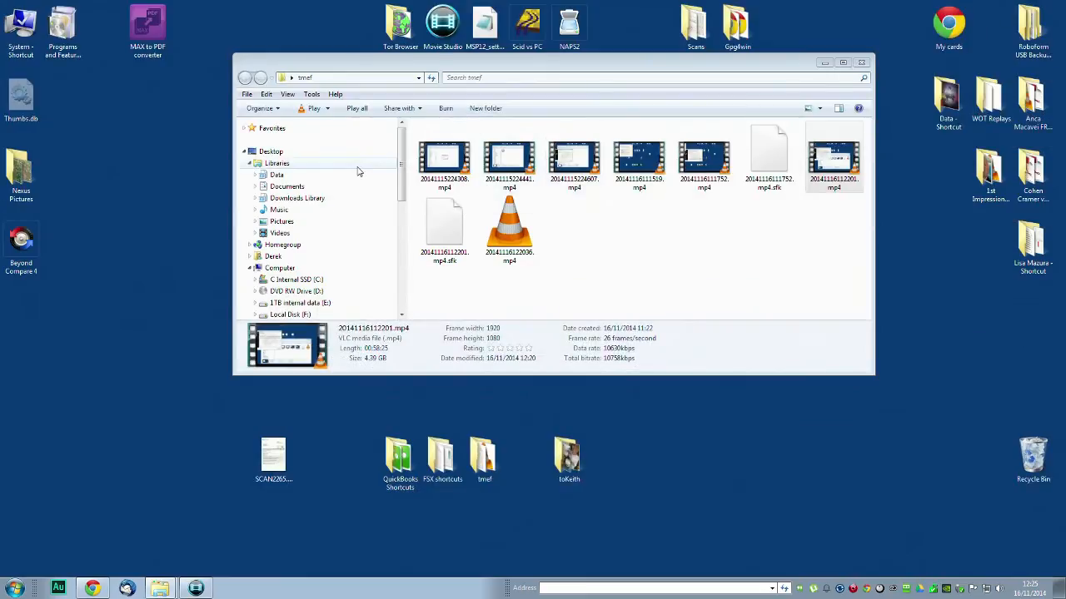
- Launch the Max to PDF wizard and clear the previously queued G: drive files from the list
left_click(147, 25)
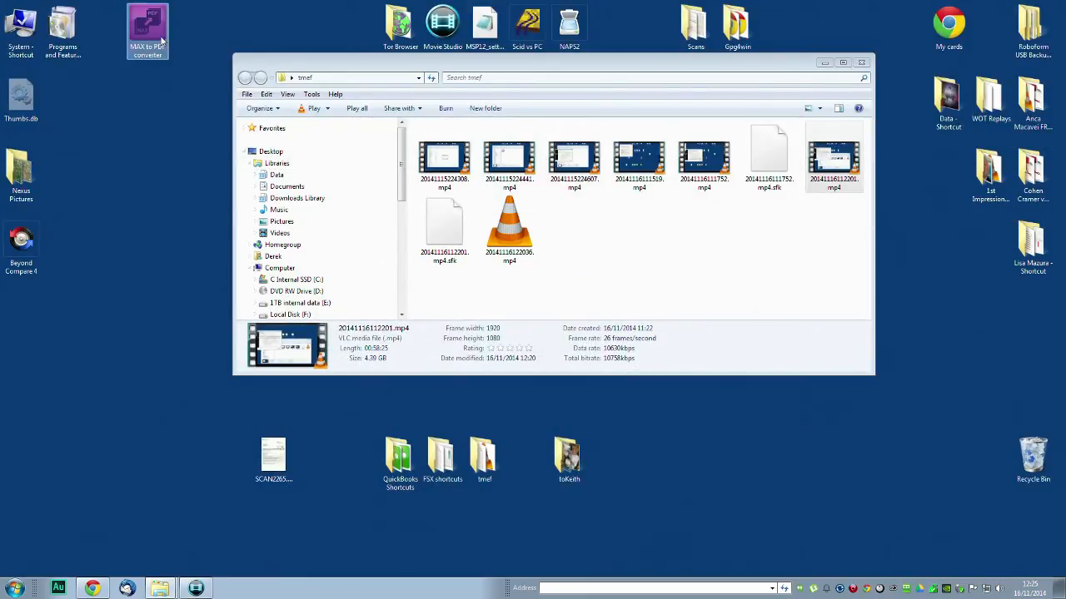
double_click(146, 30)
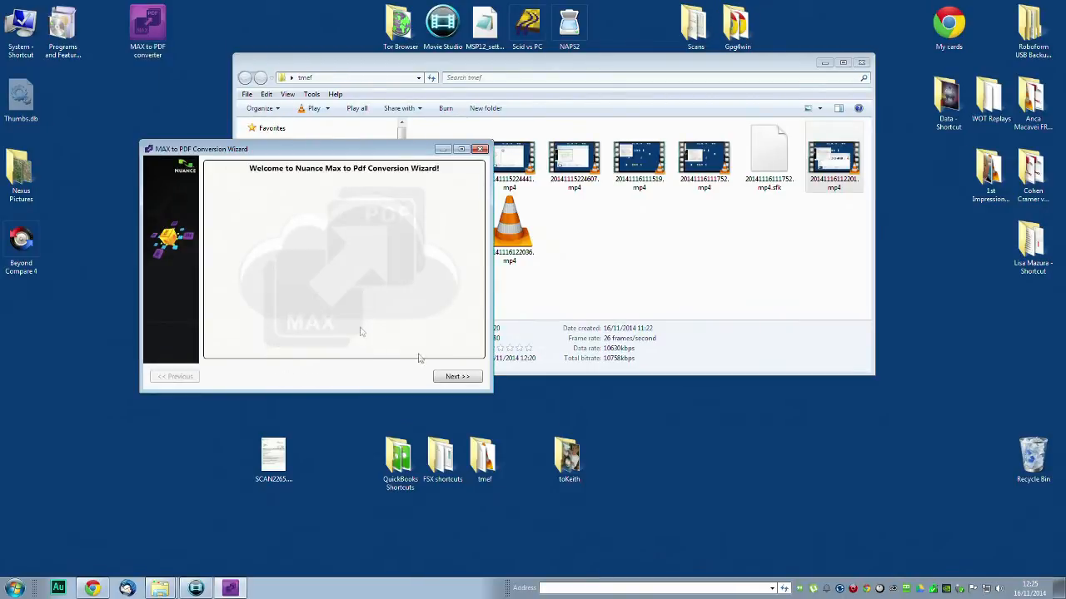
left_click(456, 377)
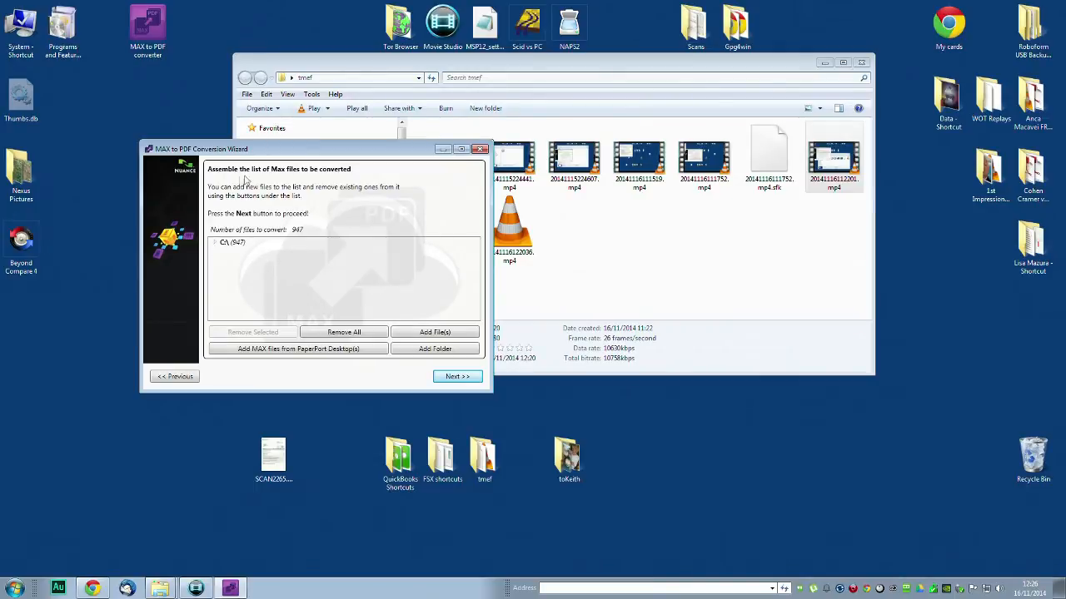
mouse_move(290, 246)
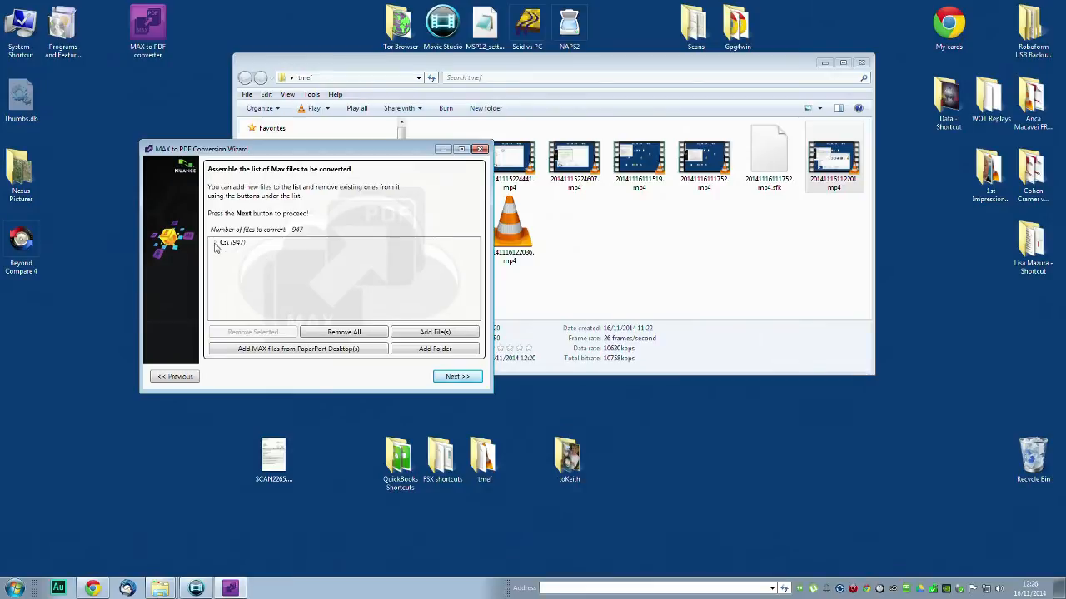
left_click(215, 243)
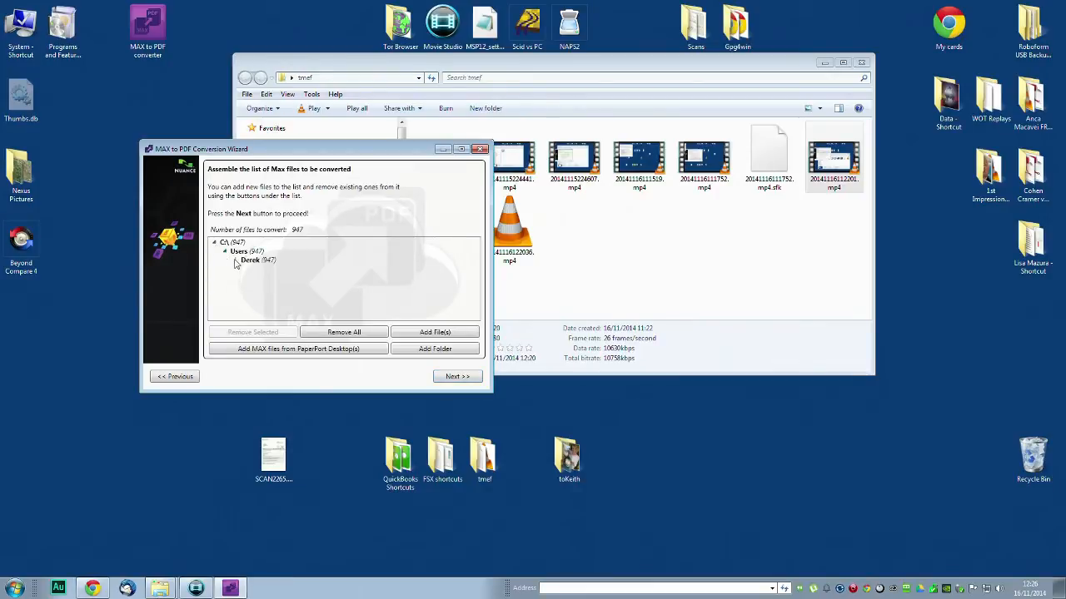
left_click(237, 259)
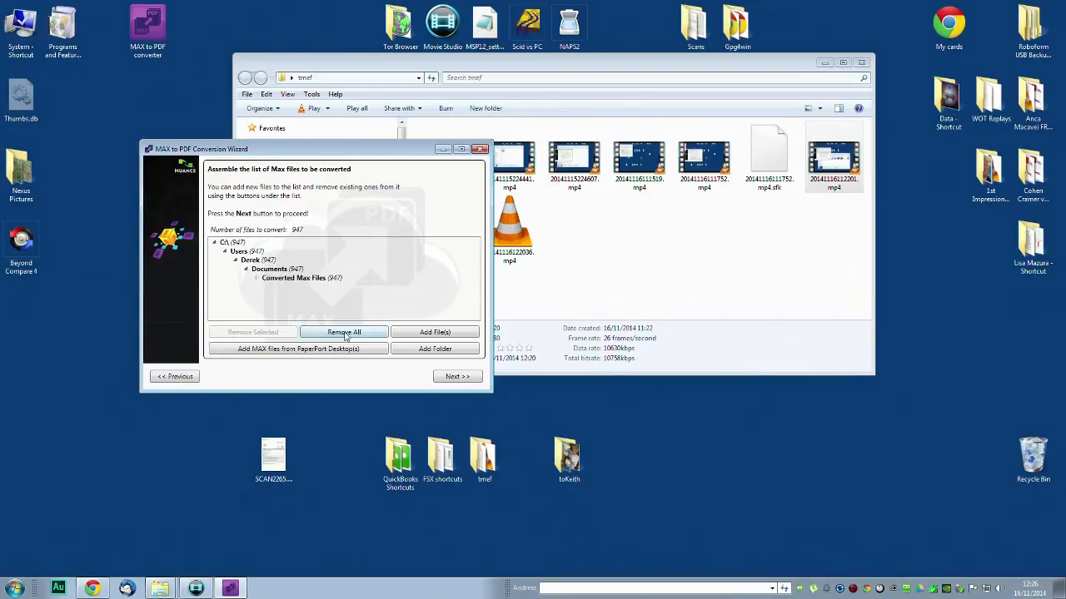
left_click(343, 333)
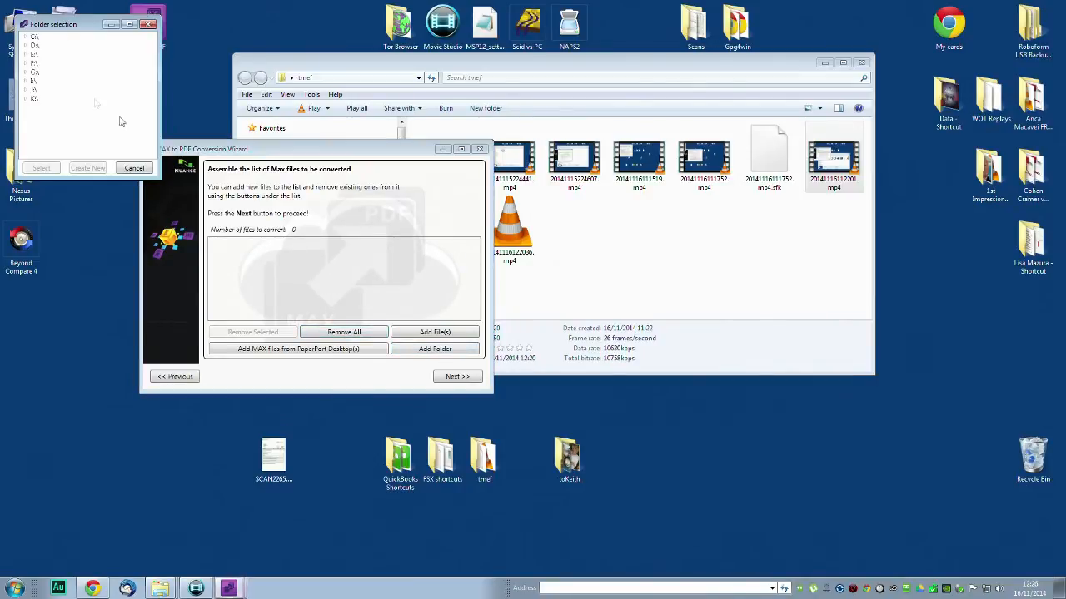
- Add the E: drive folder so its Data-folder Max files are queued for conversion
left_click(26, 80)
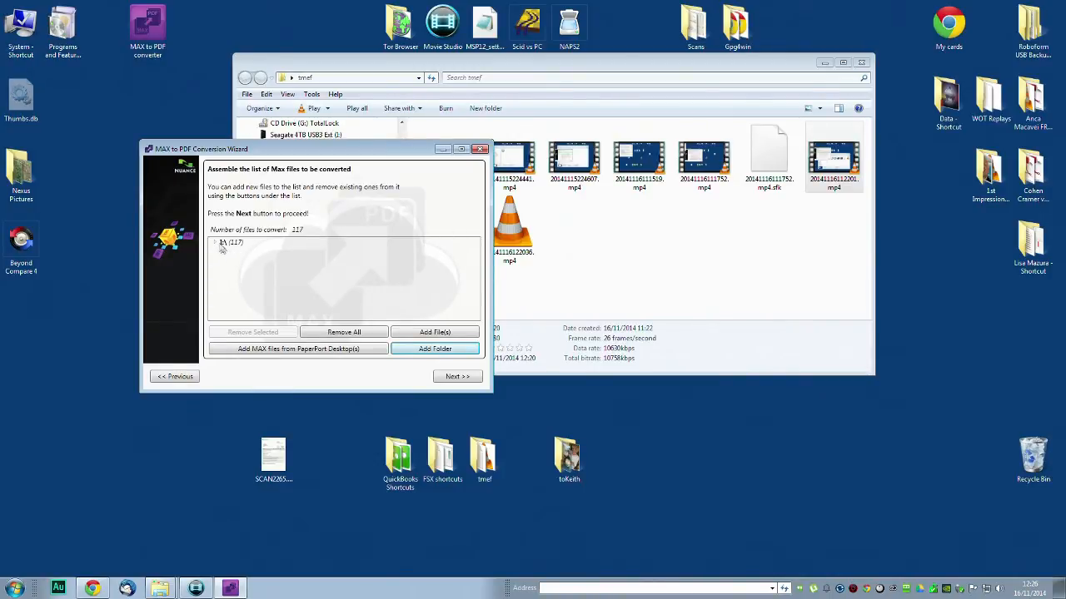
left_click(217, 243)
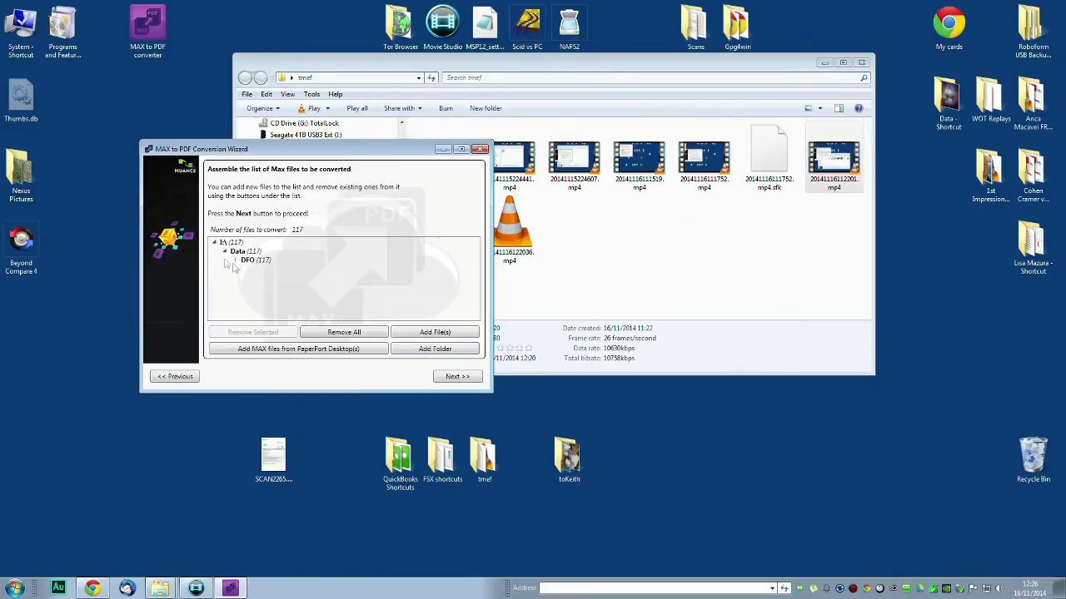
left_click(230, 260)
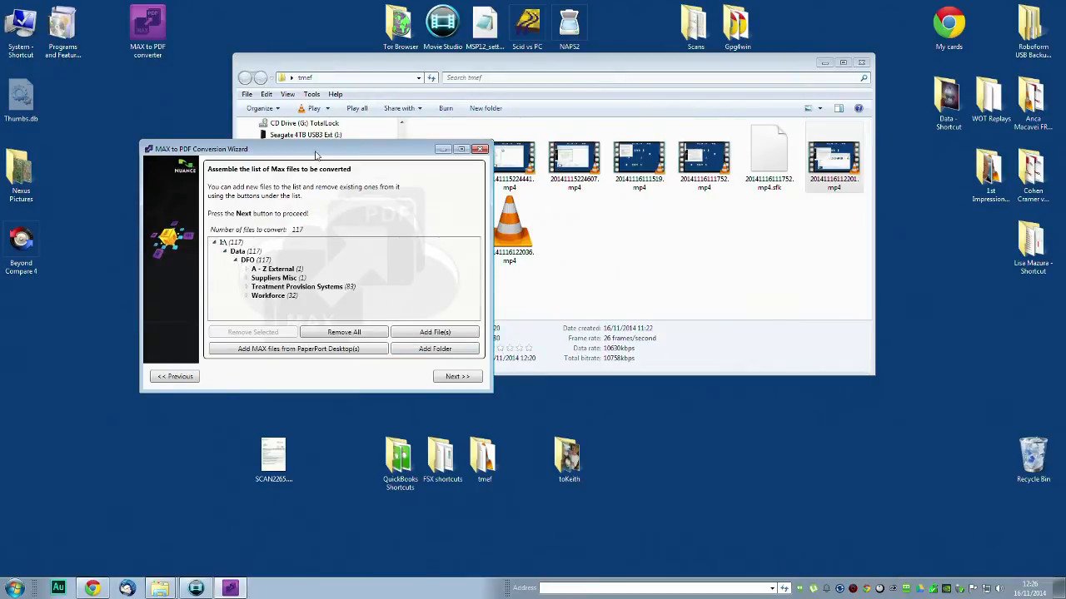
left_click(457, 376)
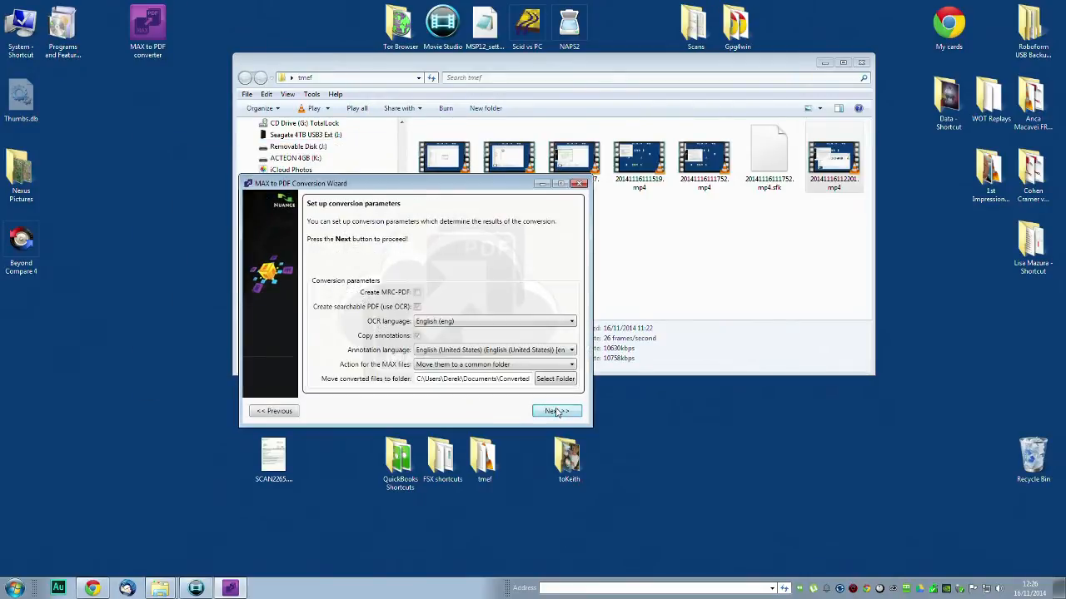
- Copy annotations in English (United Kingdom) and move original Max files to a common folder
left_click(416, 307)
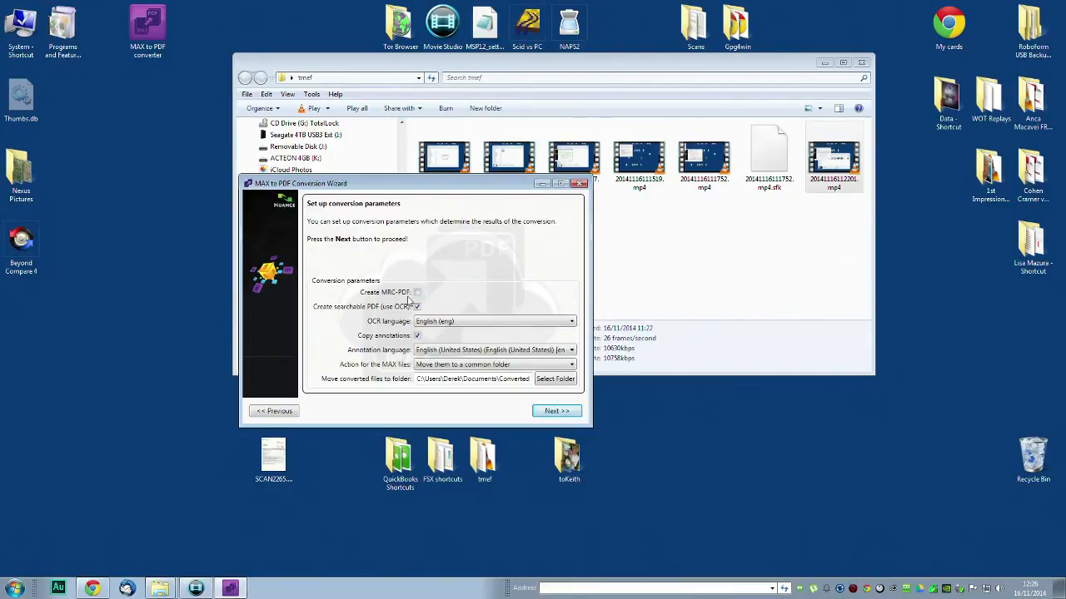
left_click(417, 293)
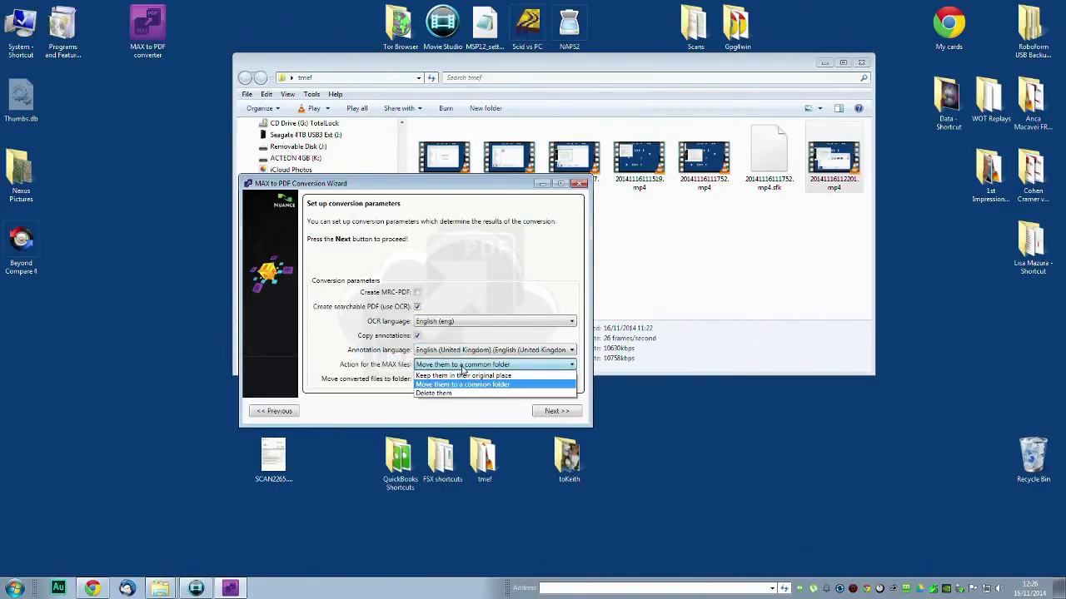
mouse_move(463, 377)
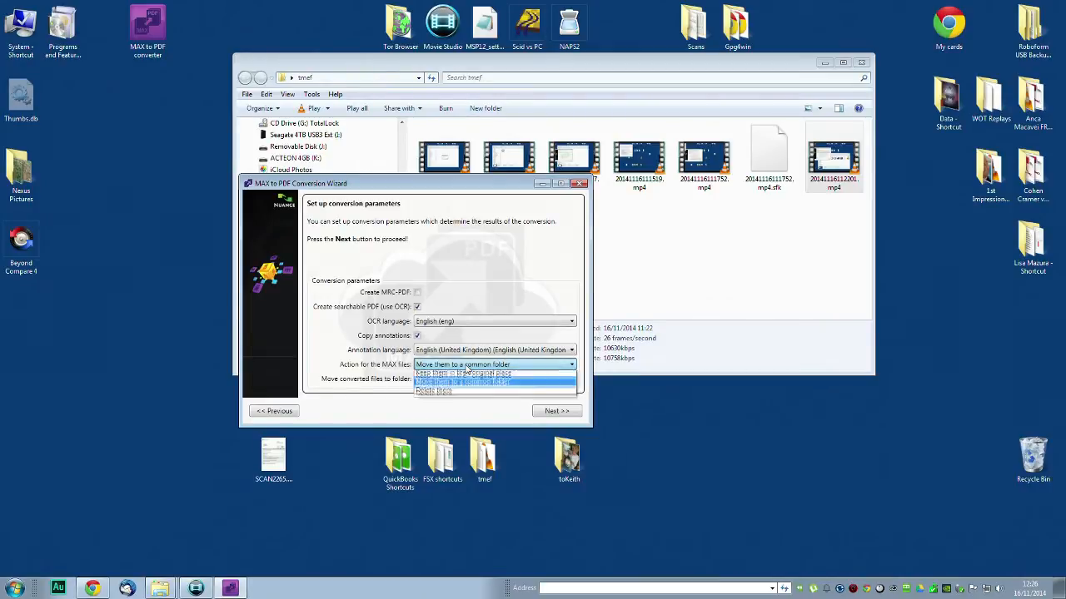
left_click(463, 373)
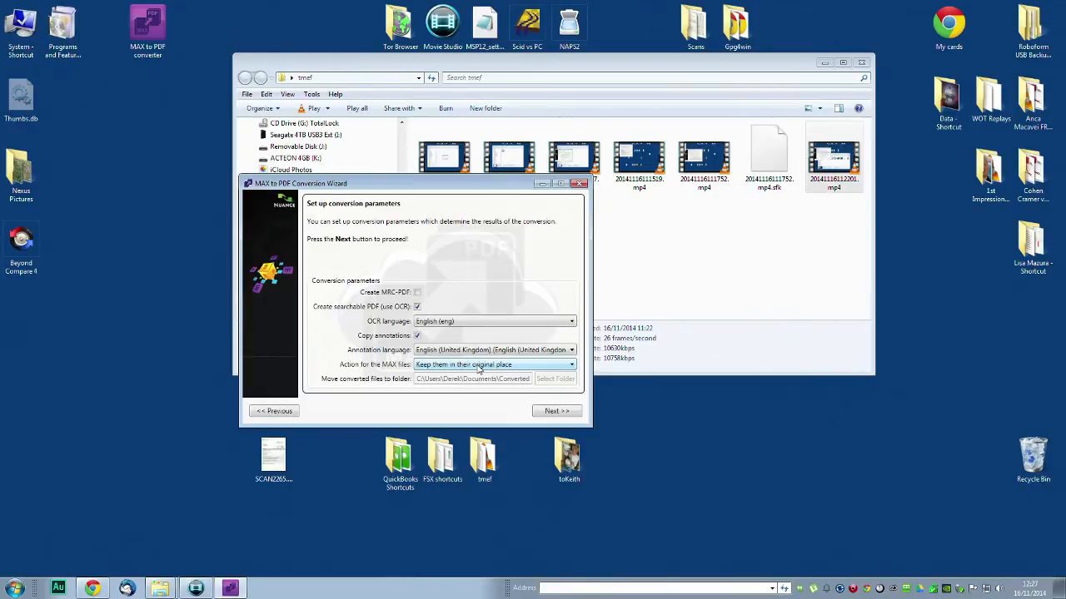
left_click(495, 365)
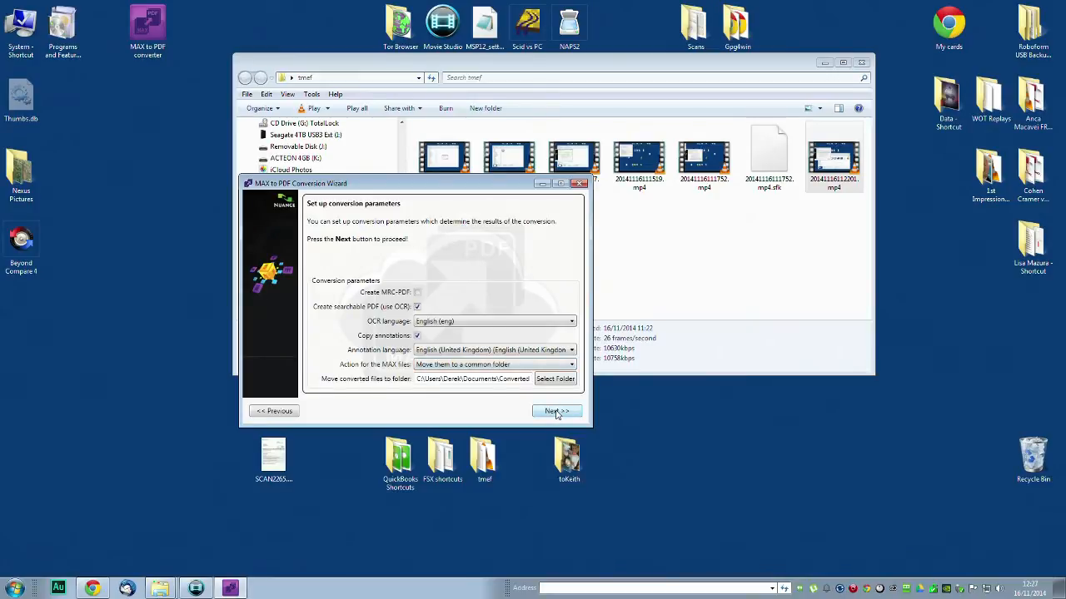
- Start converting the 117 queued Max files from the Confirm page, then cancel the run
left_click(553, 411)
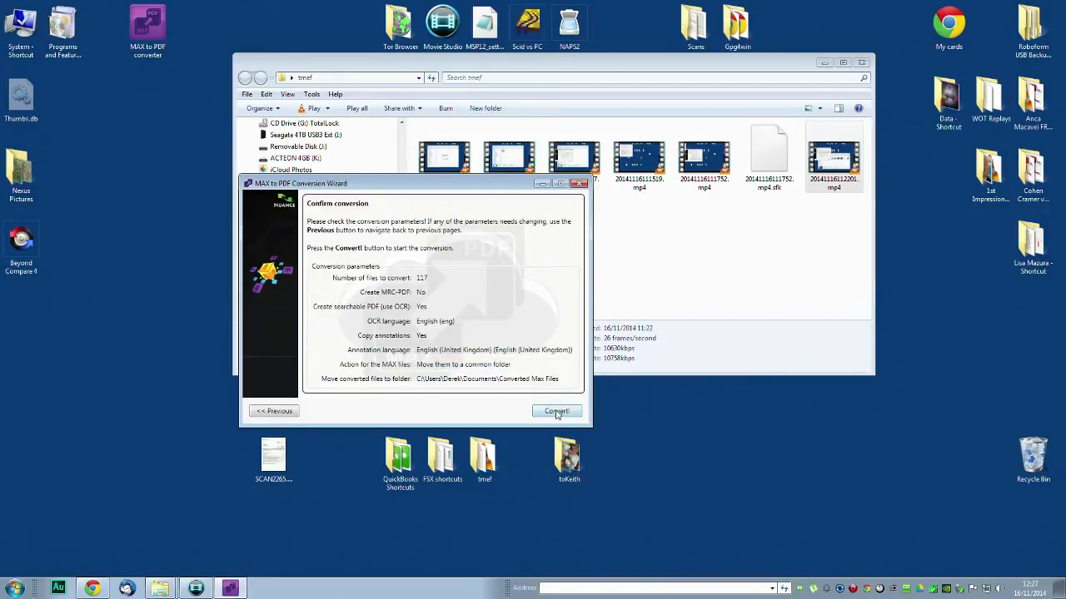
left_click(556, 412)
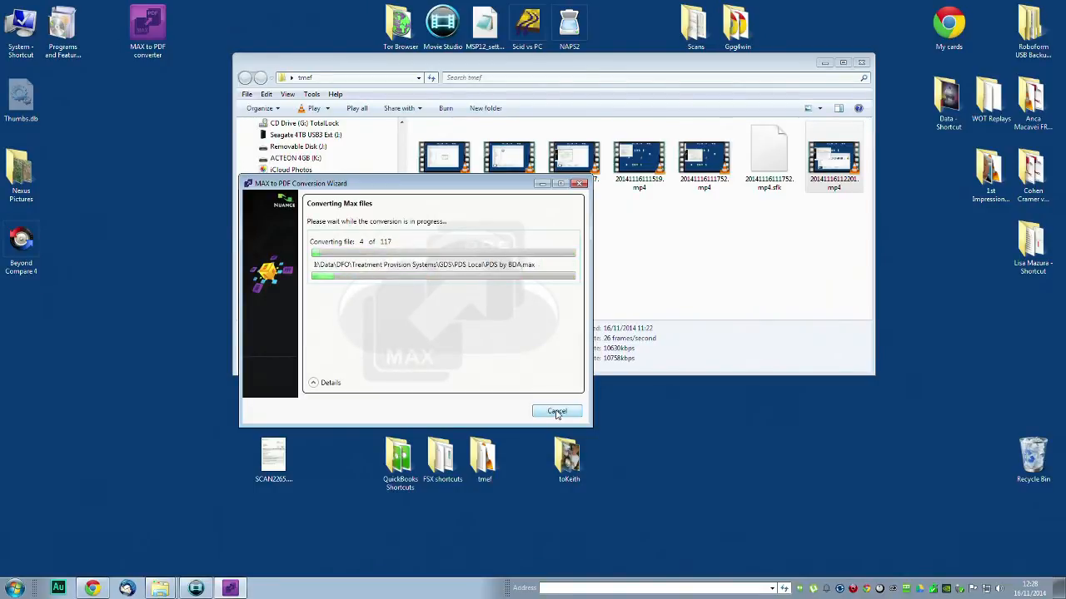
left_click(556, 413)
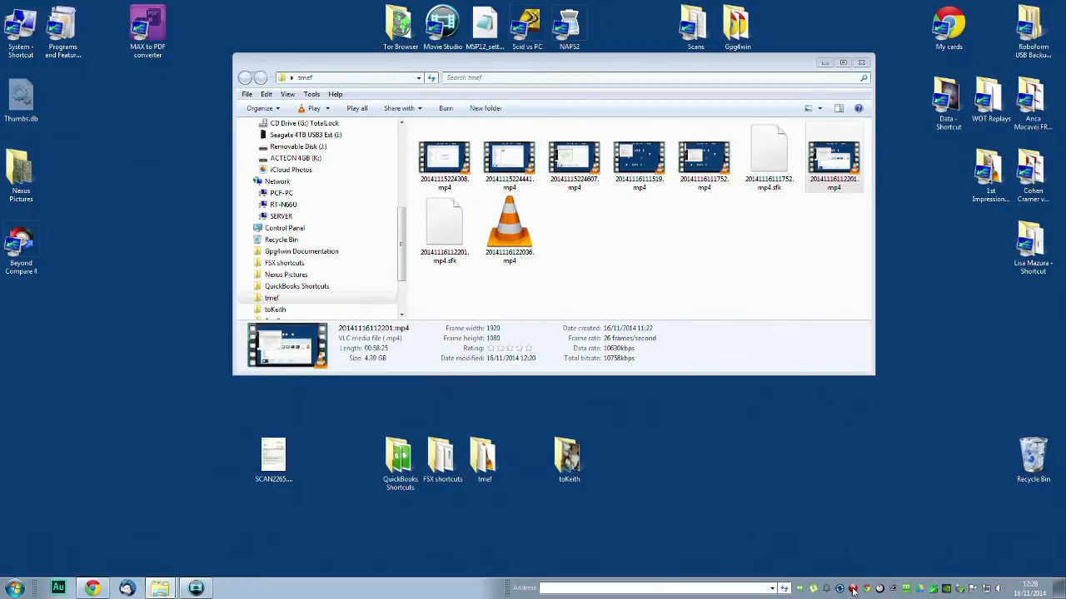
- Open one of the mp4 recordings from the clip folder in Movie Studio Platinum
left_click(509, 230)
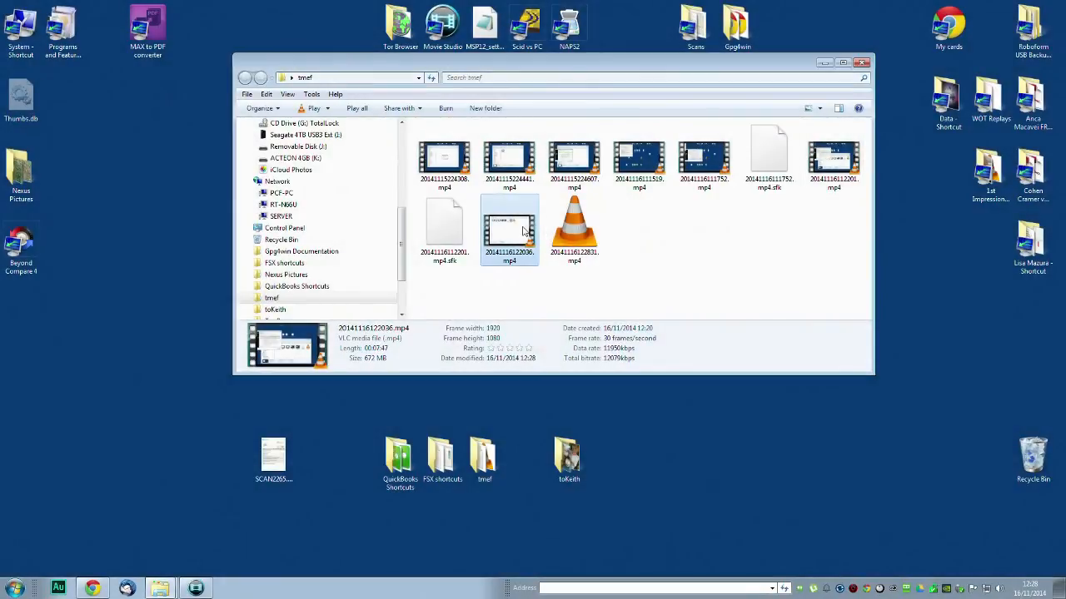
double_click(443, 25)
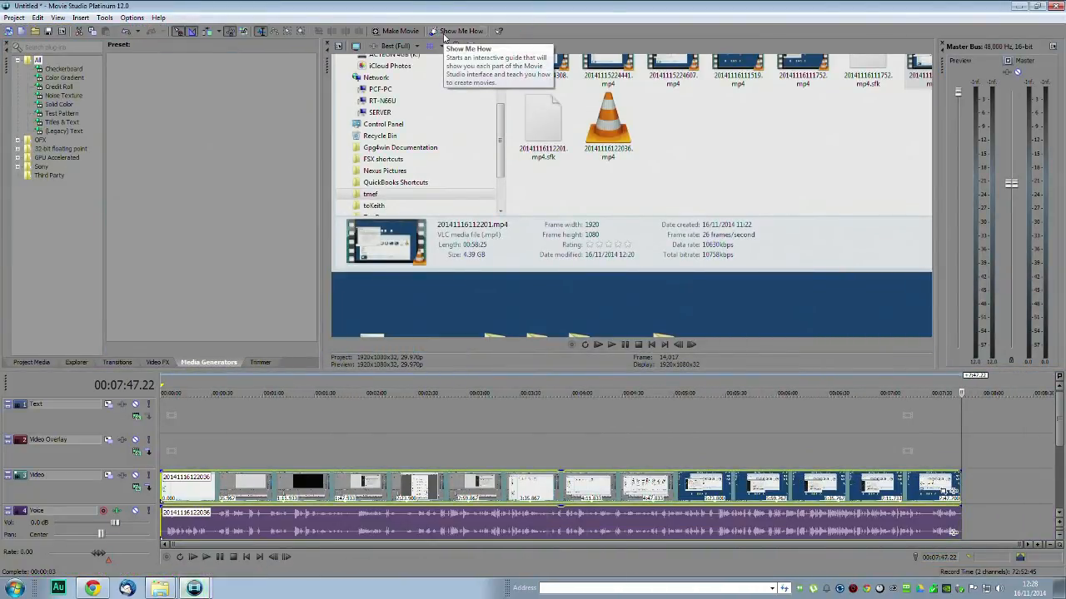
mouse_move(946, 456)
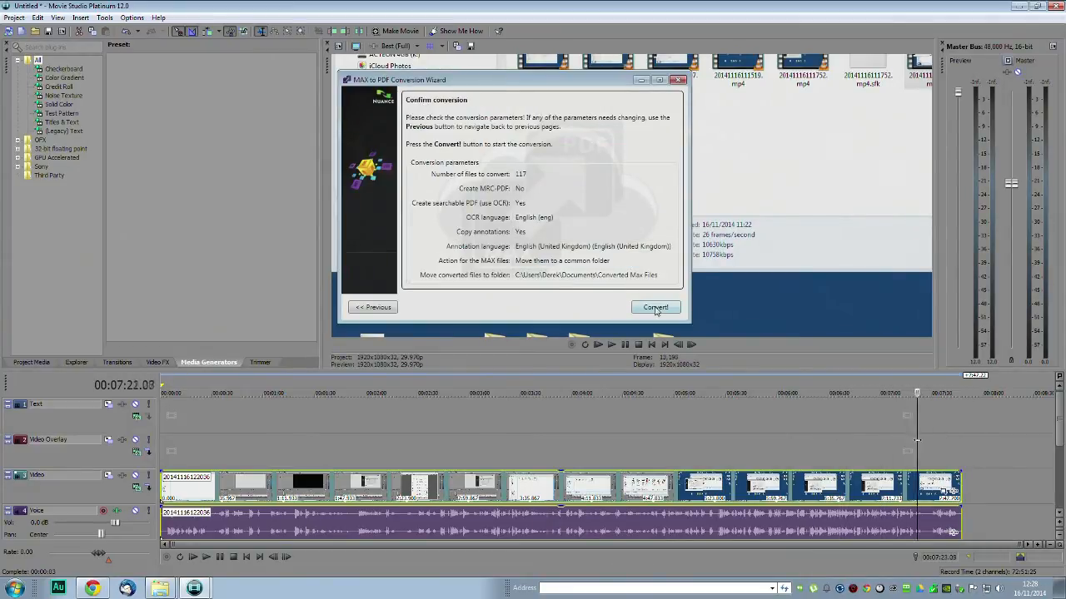
- Restart the 117-file conversion from the wizard and bring the GDS folder window forward
left_click(656, 306)
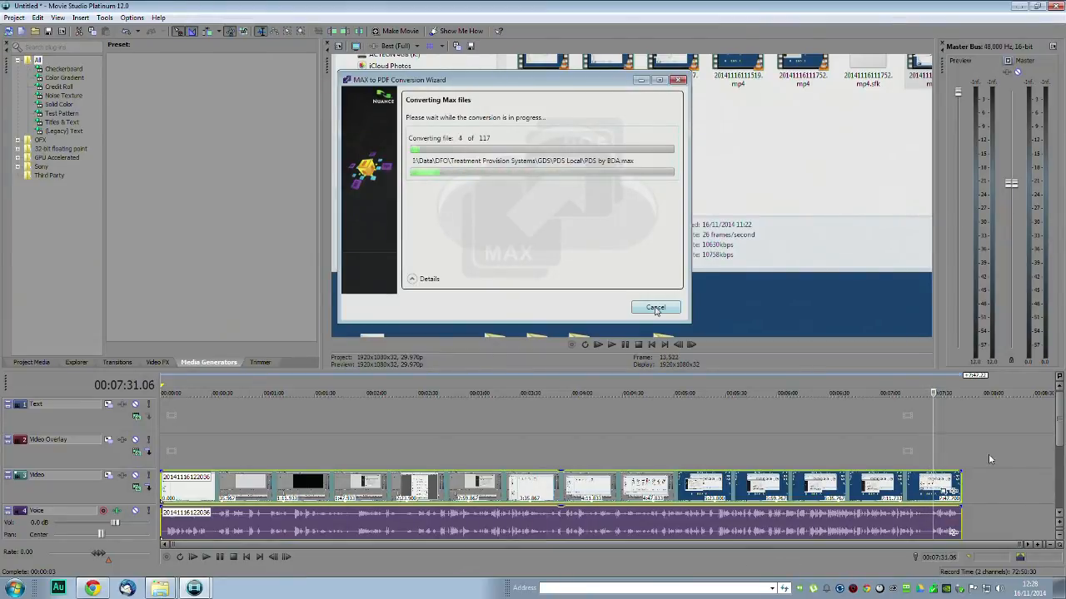
left_click(656, 306)
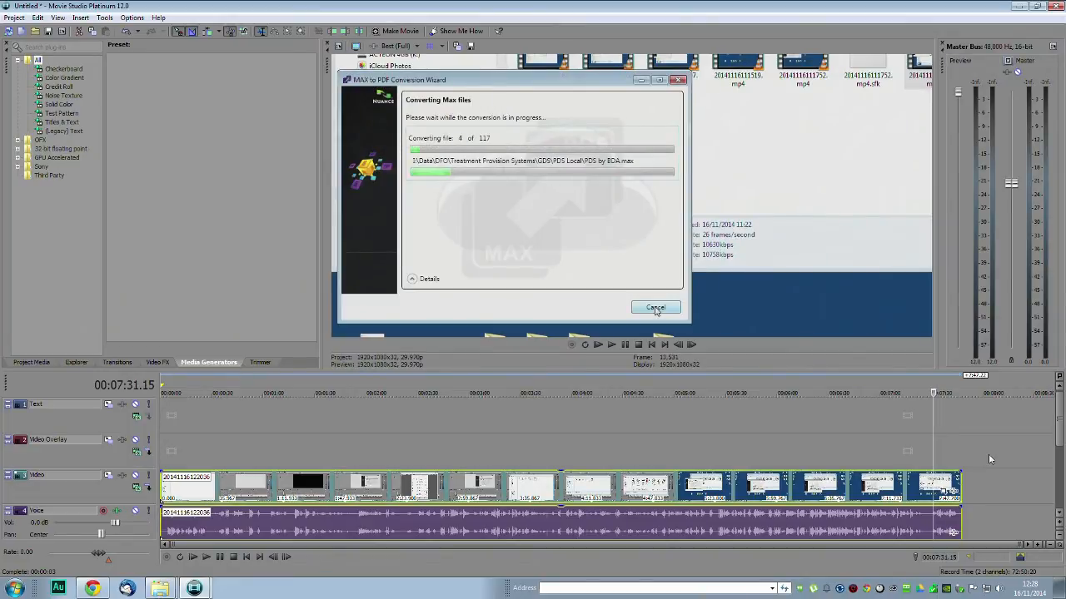
mouse_move(826, 449)
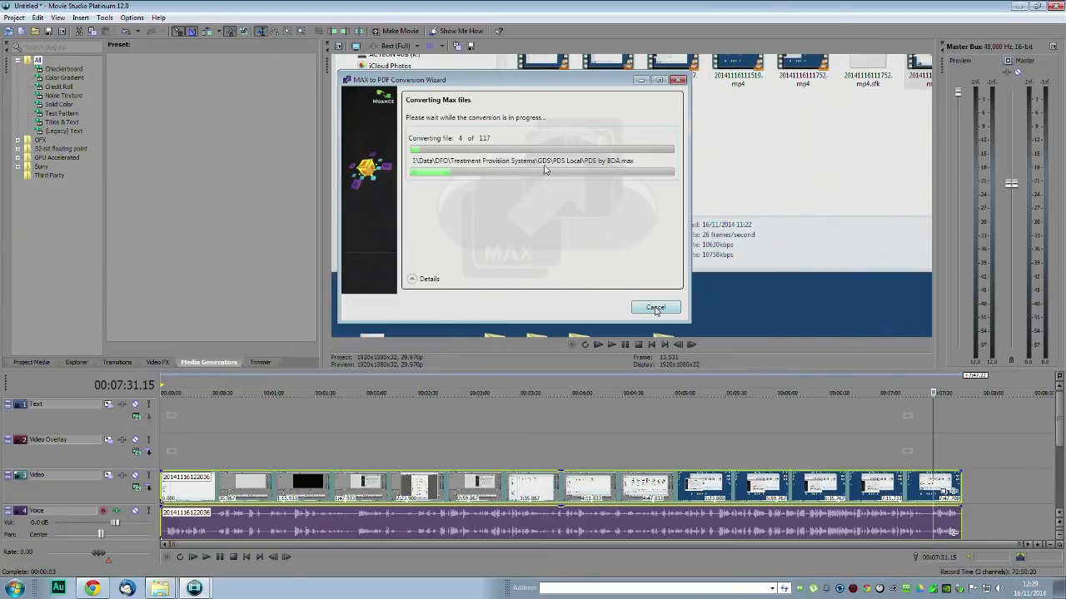
mouse_move(631, 170)
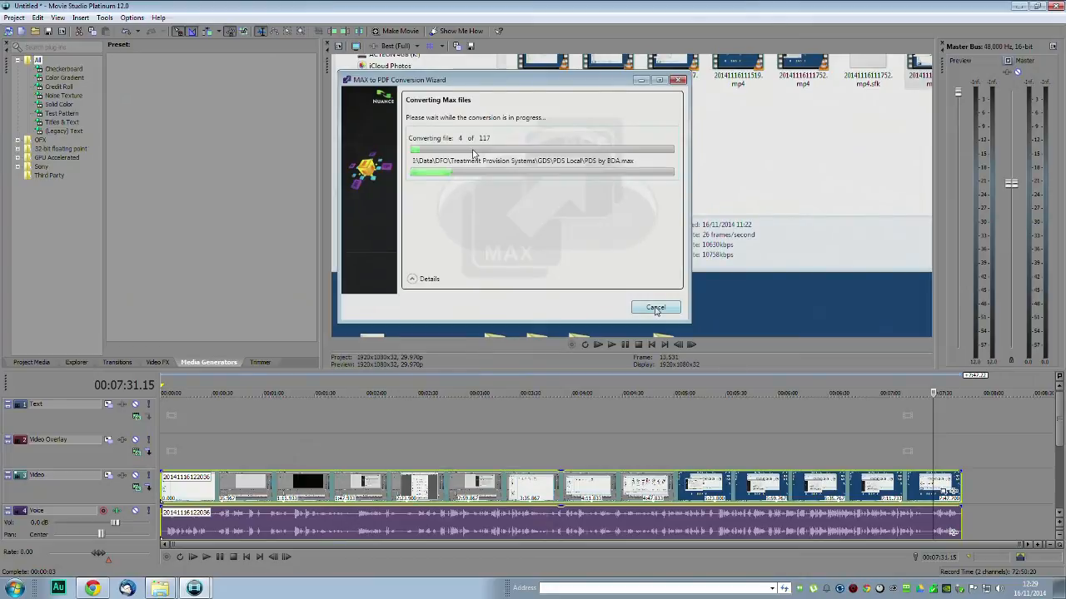
mouse_move(546, 170)
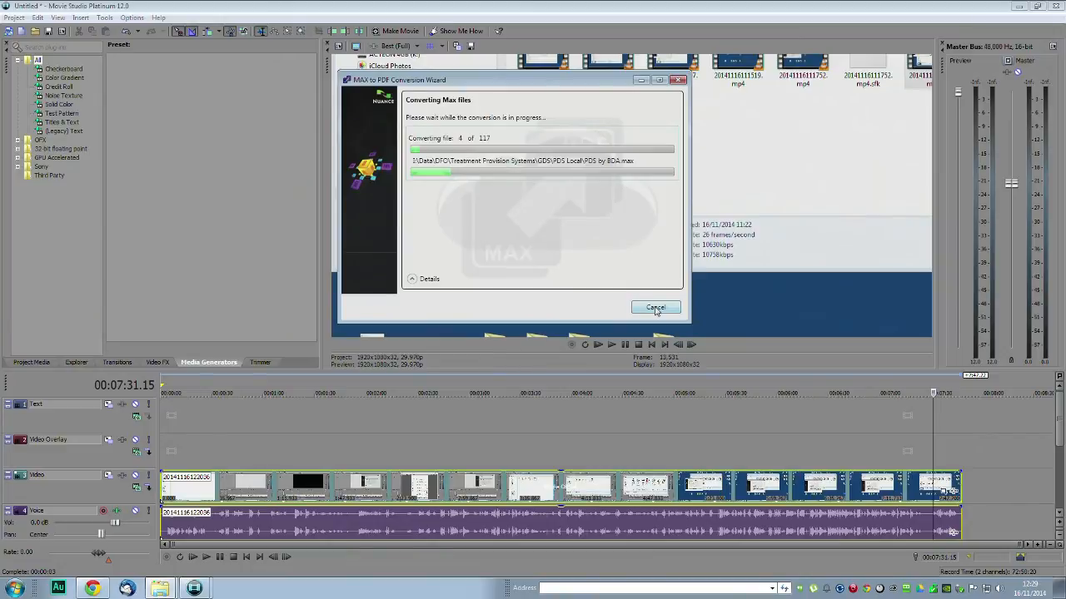
left_click(656, 306)
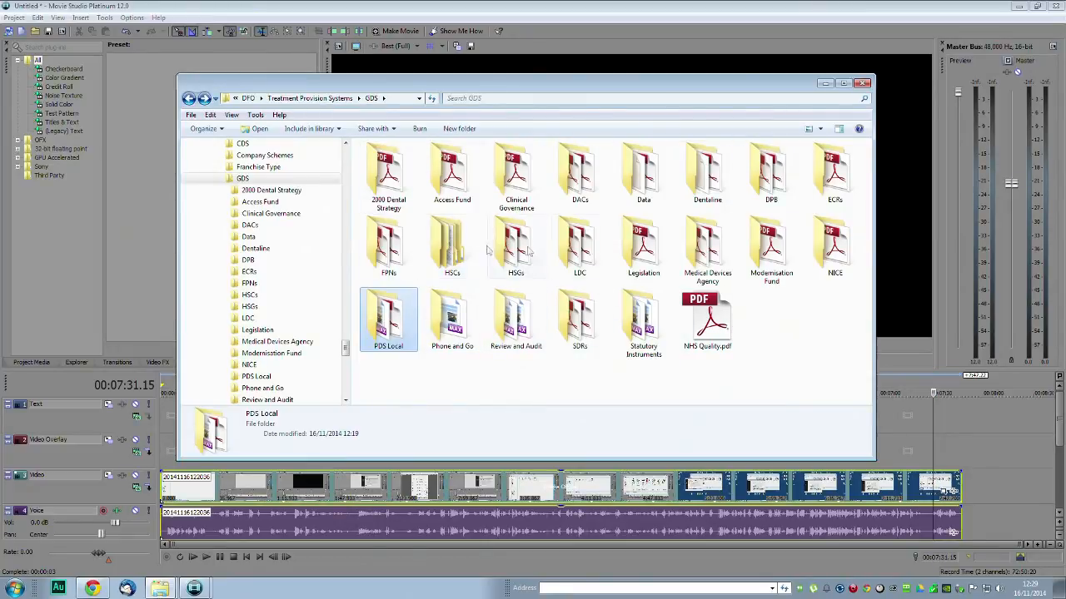
mouse_move(389, 315)
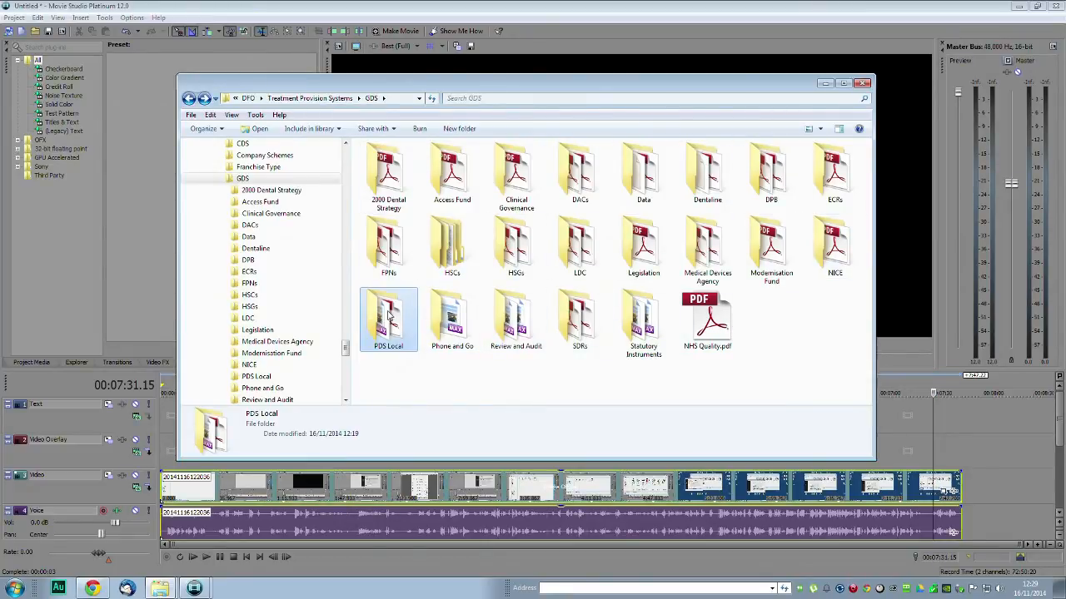
- In PDS Local, rename PDS by BDA.max to PDS by BDA.max.bad, confirming the extension change
double_click(388, 316)
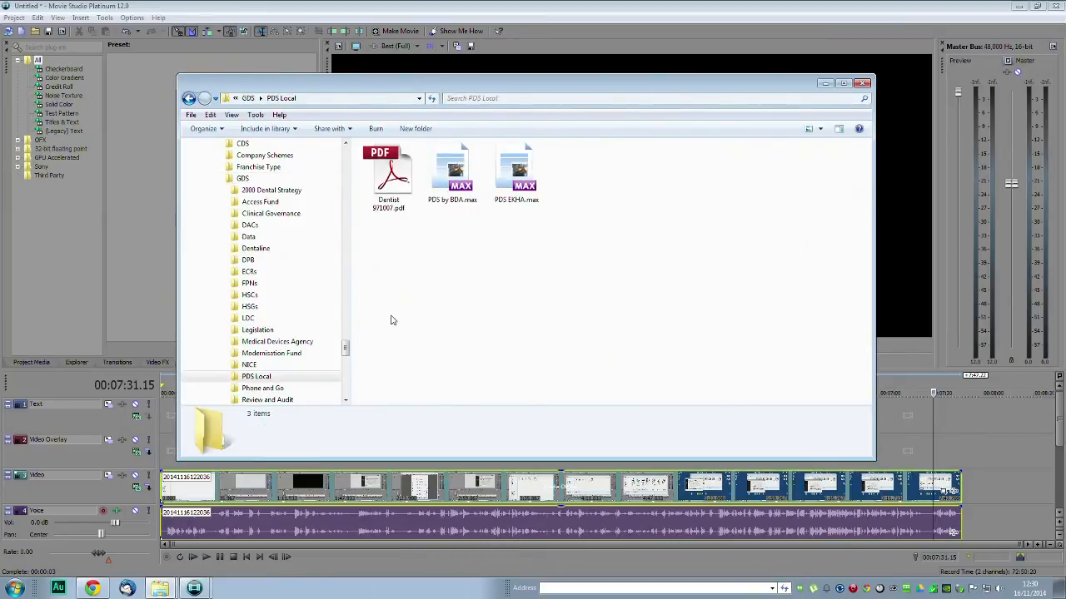
left_click(453, 170)
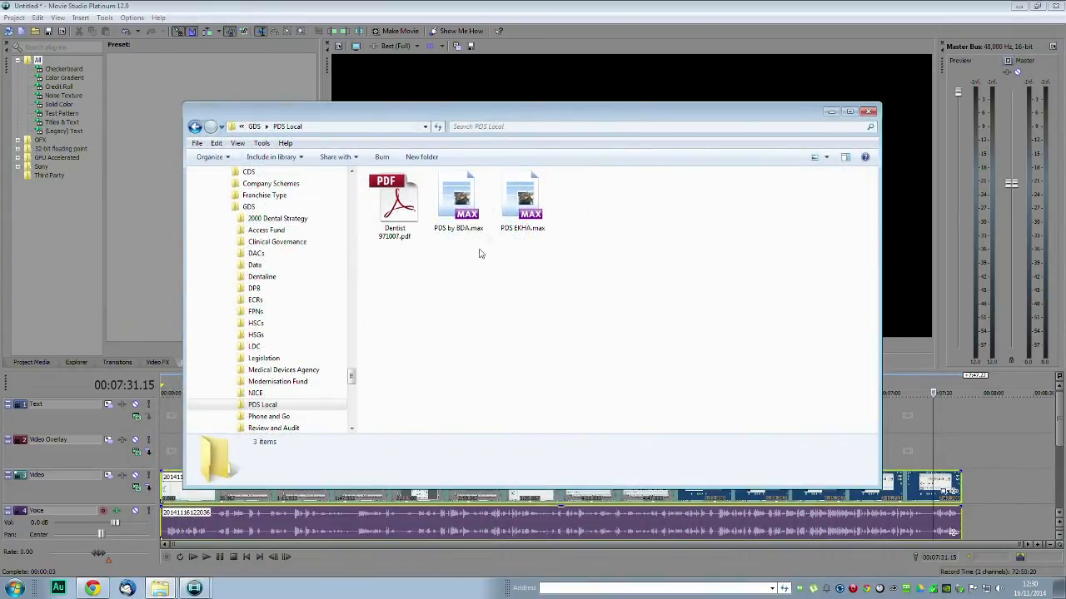
left_click(456, 200)
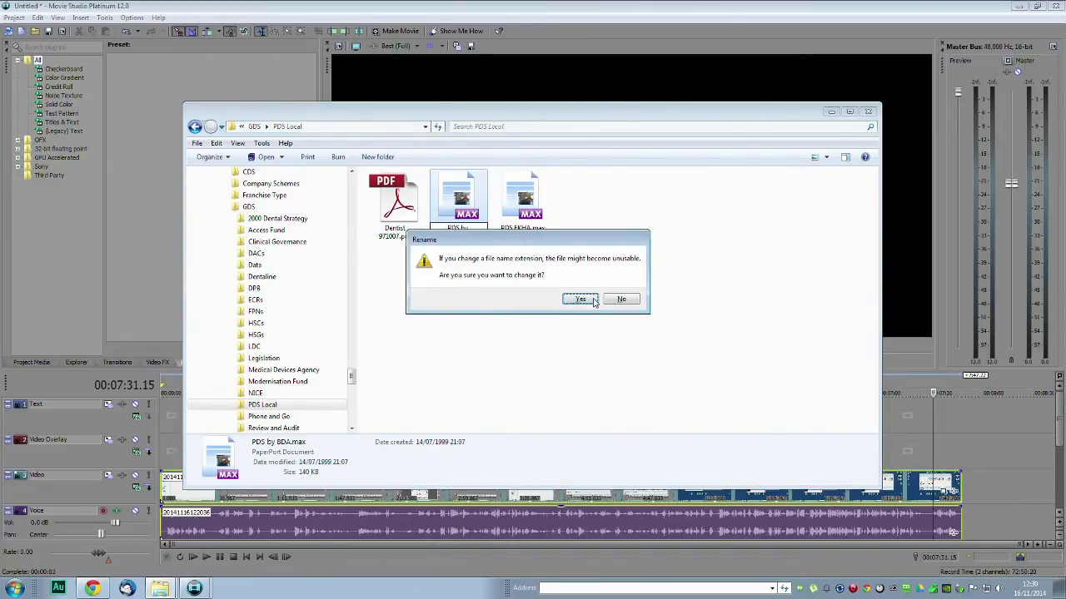
left_click(579, 300)
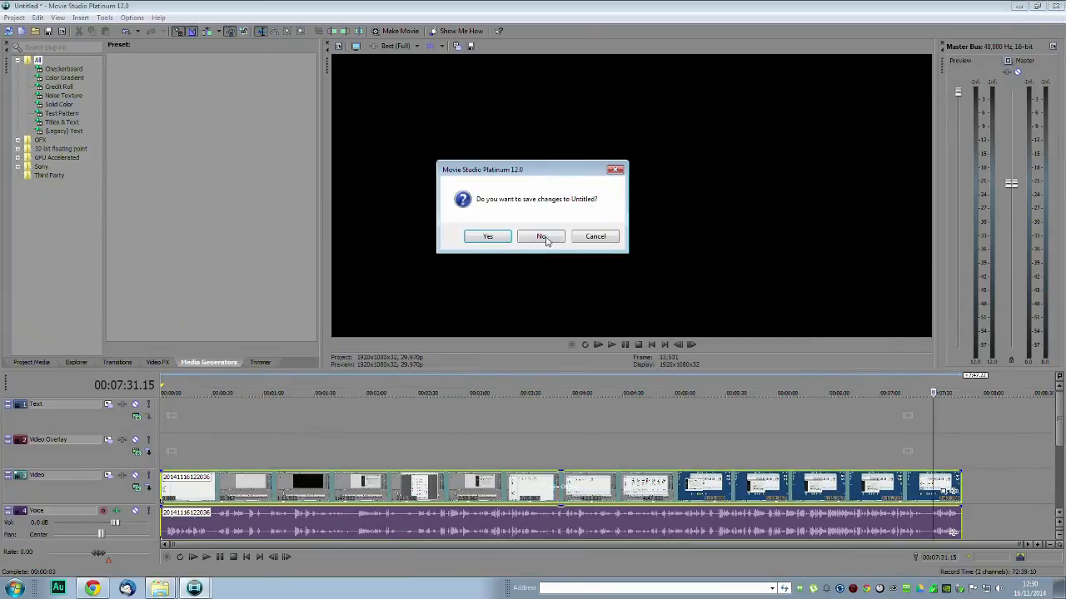
- Discard the untitled Movie Studio project and launch the MAX to PDF converter shortcut
left_click(539, 236)
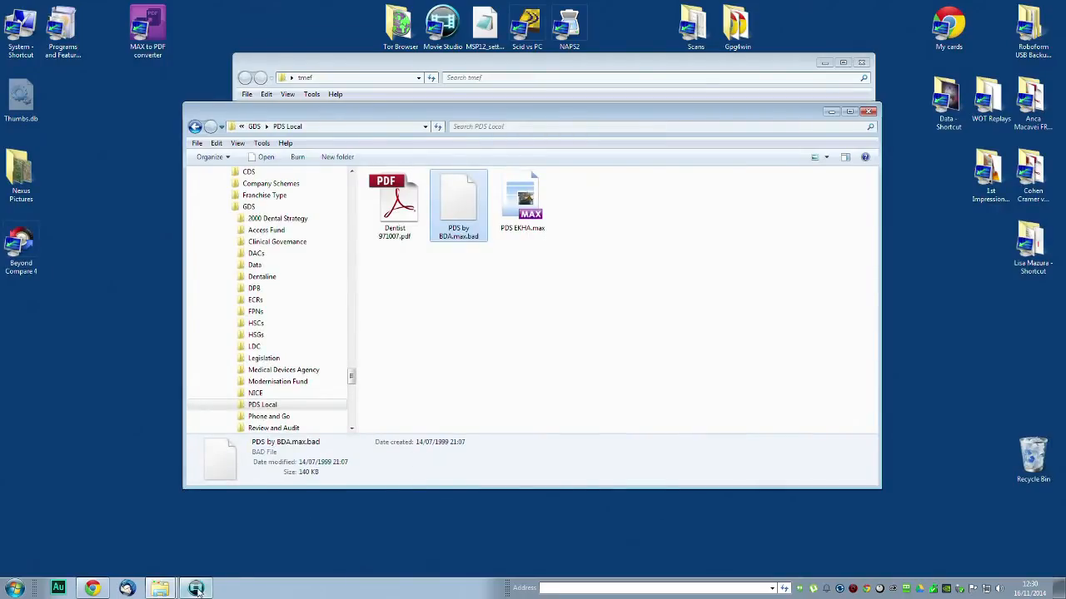
left_click(197, 589)
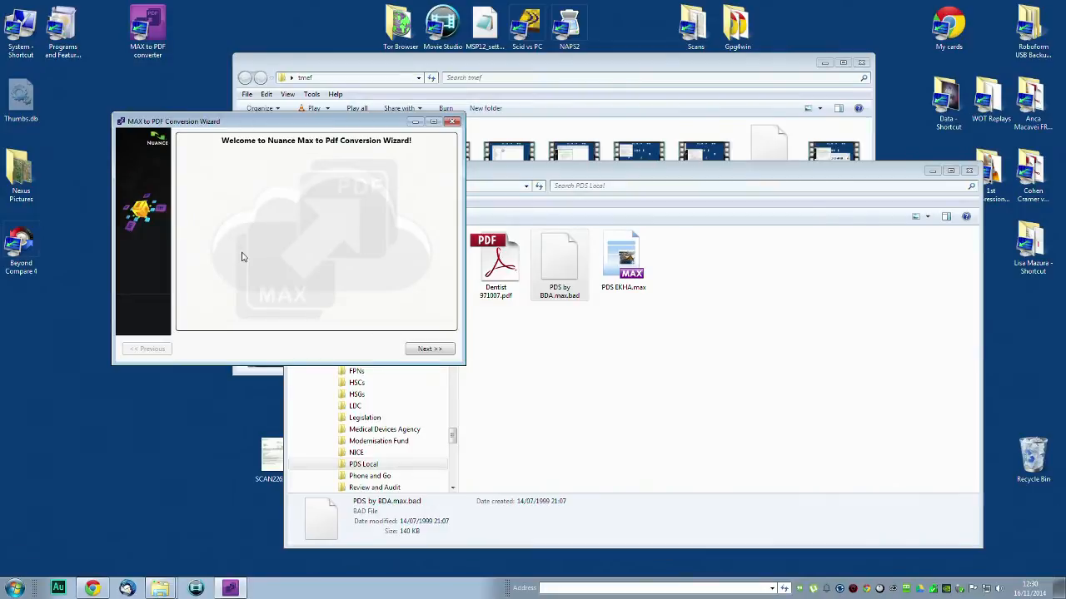
- Replace the C:\ queue entry with the D:\Data\DFO folder's Max files
left_click(430, 348)
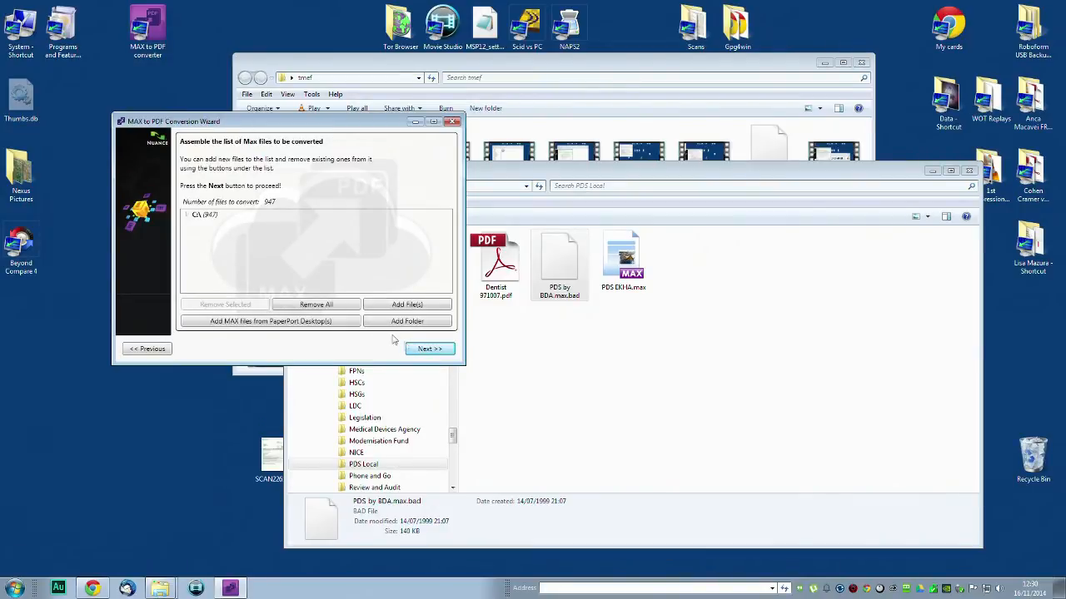
mouse_move(213, 226)
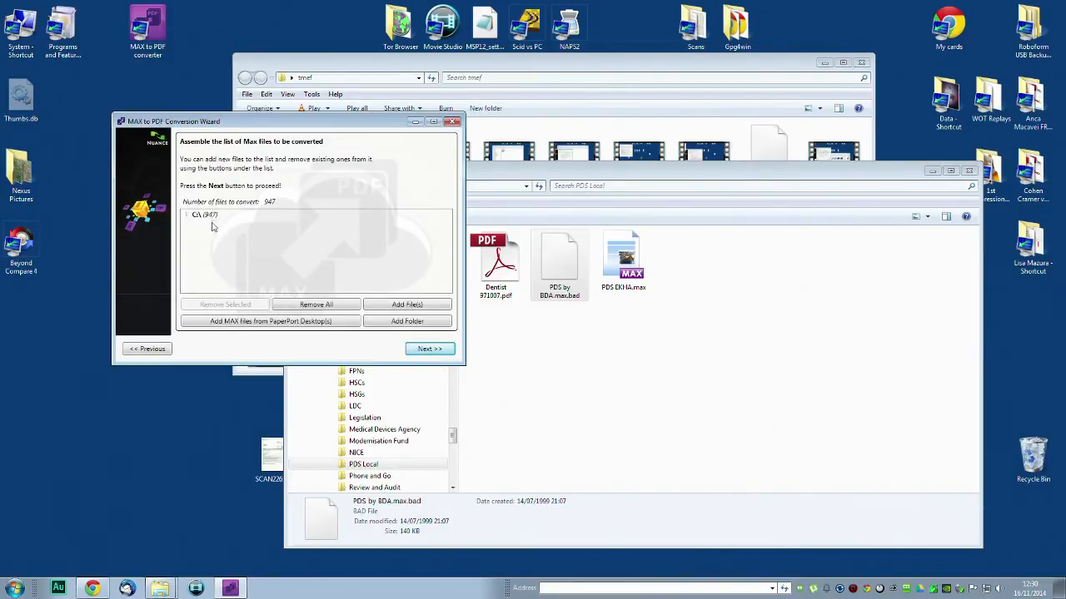
left_click(203, 215)
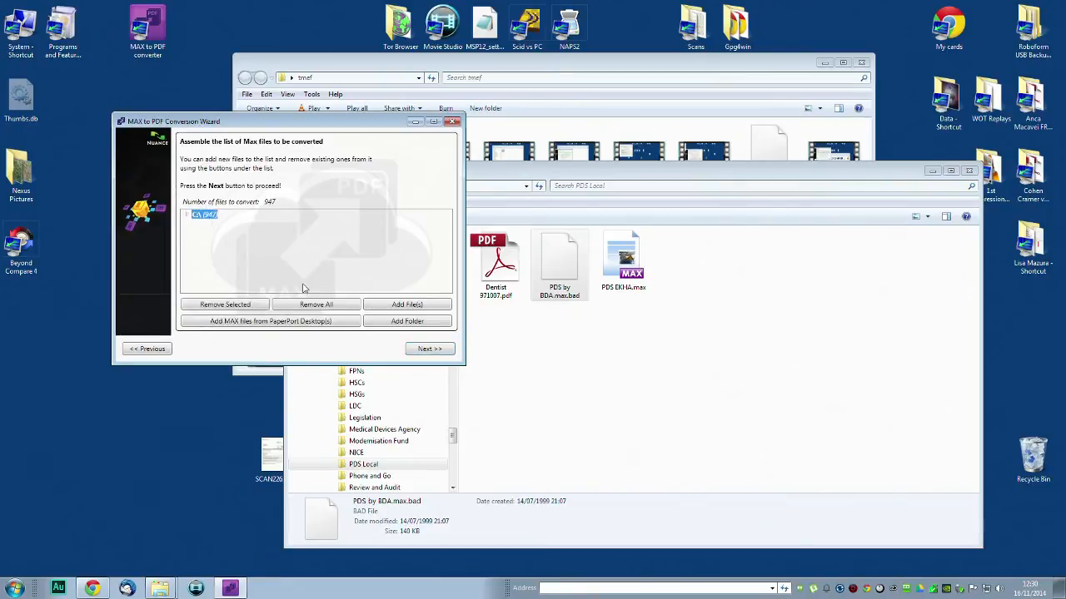
left_click(317, 303)
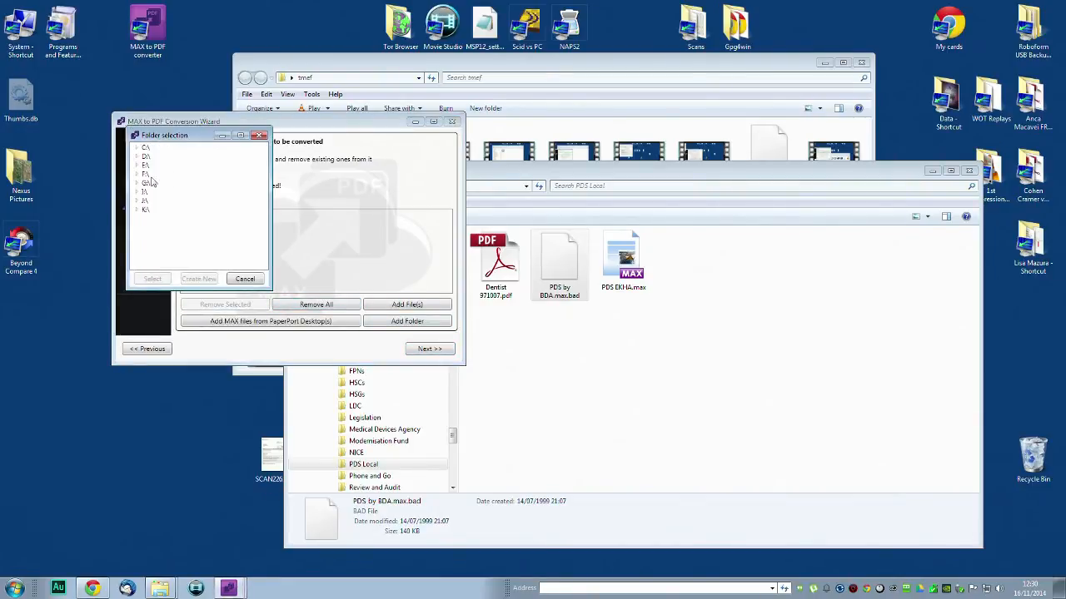
left_click(137, 193)
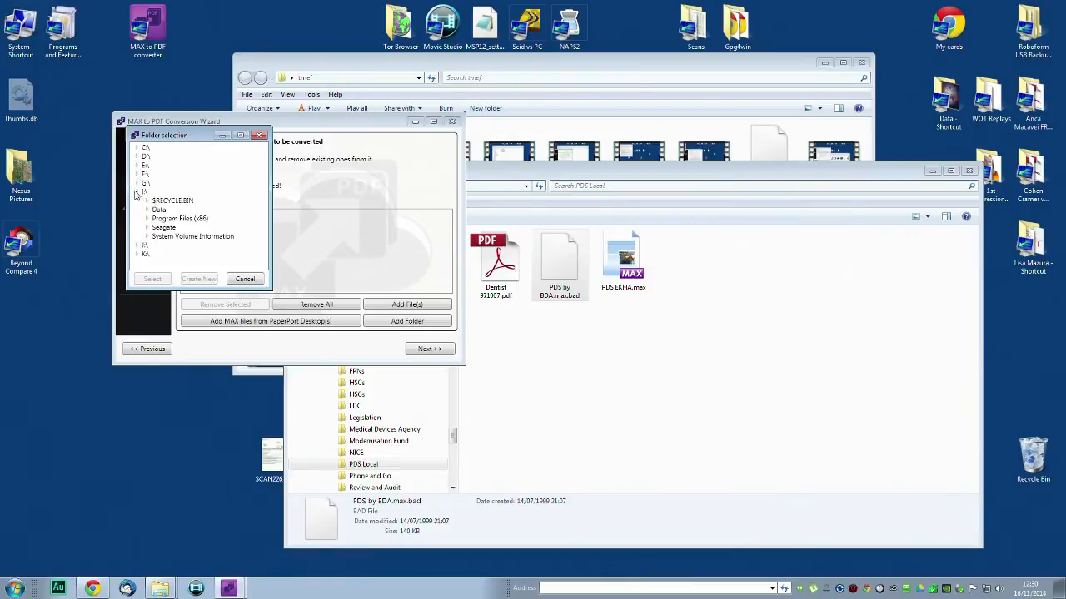
left_click(147, 210)
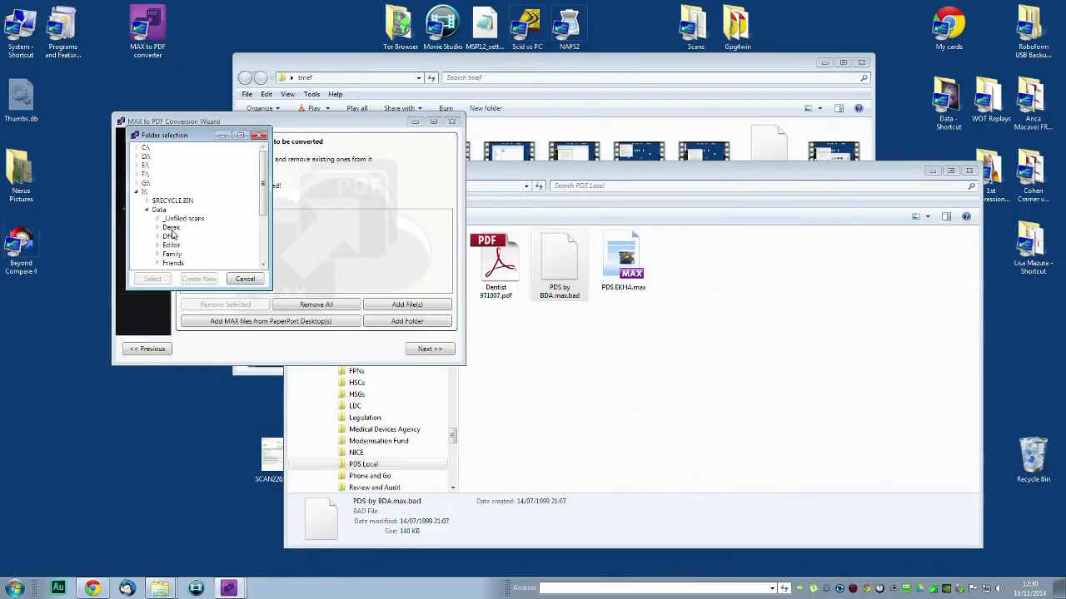
left_click(170, 236)
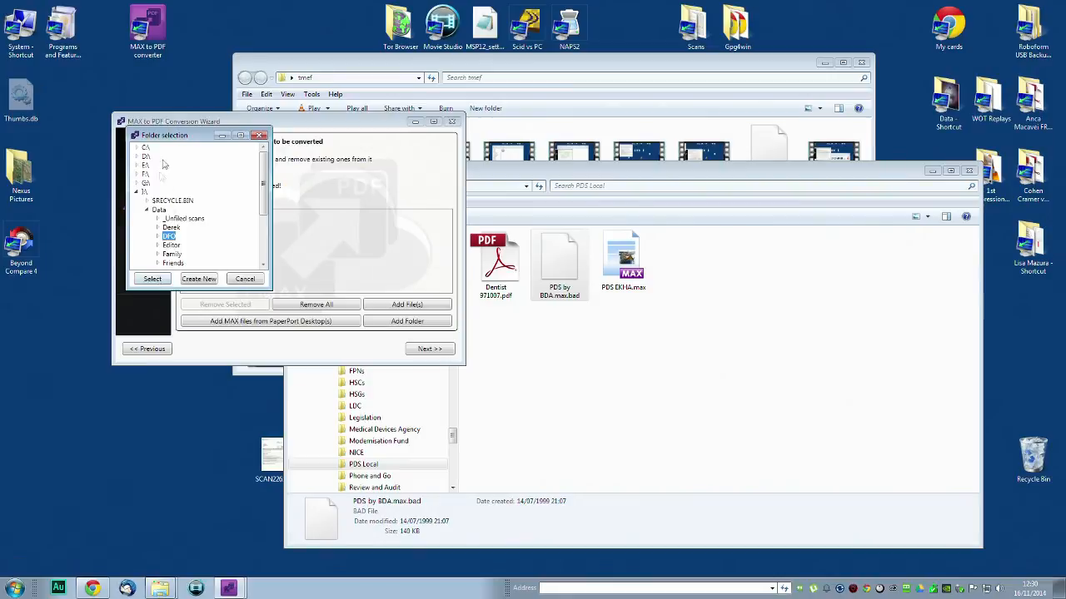
left_click(151, 278)
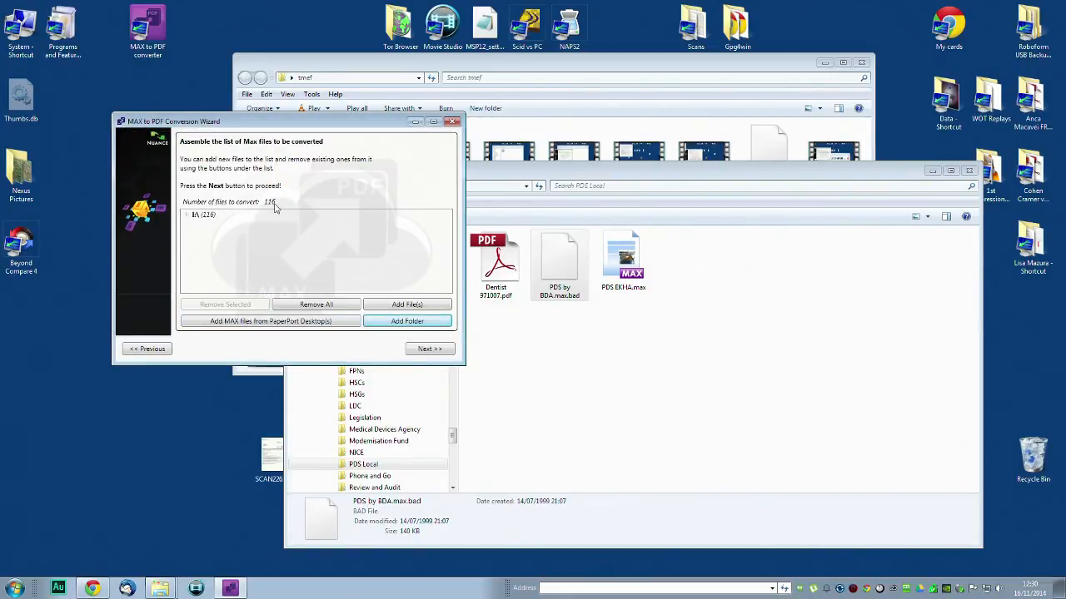
- Accept the conversion settings and summary and start converting the 116 queued files
left_click(429, 349)
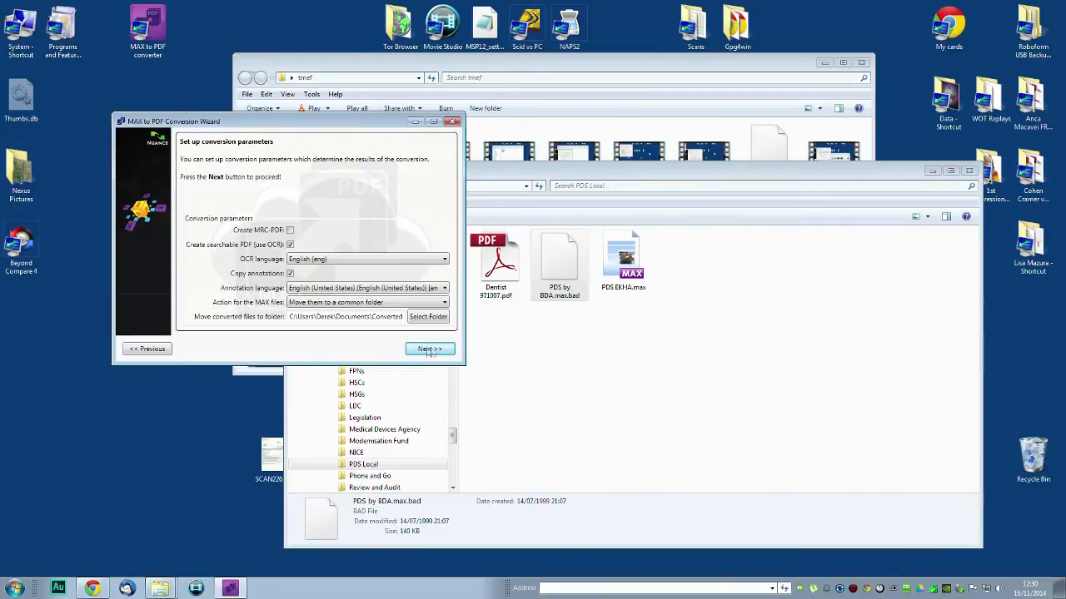
mouse_move(403, 348)
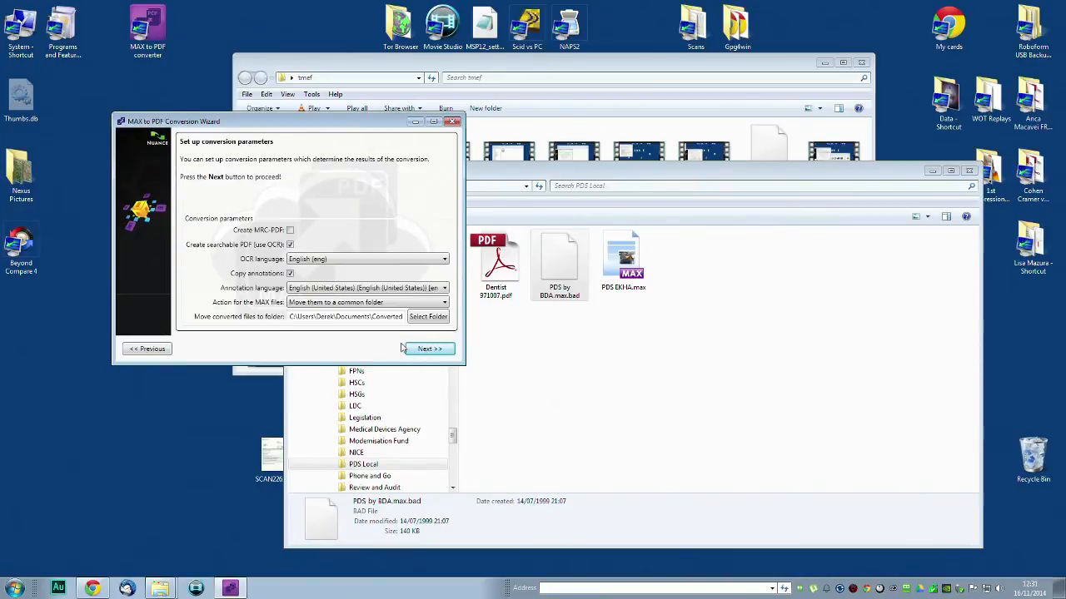
left_click(428, 348)
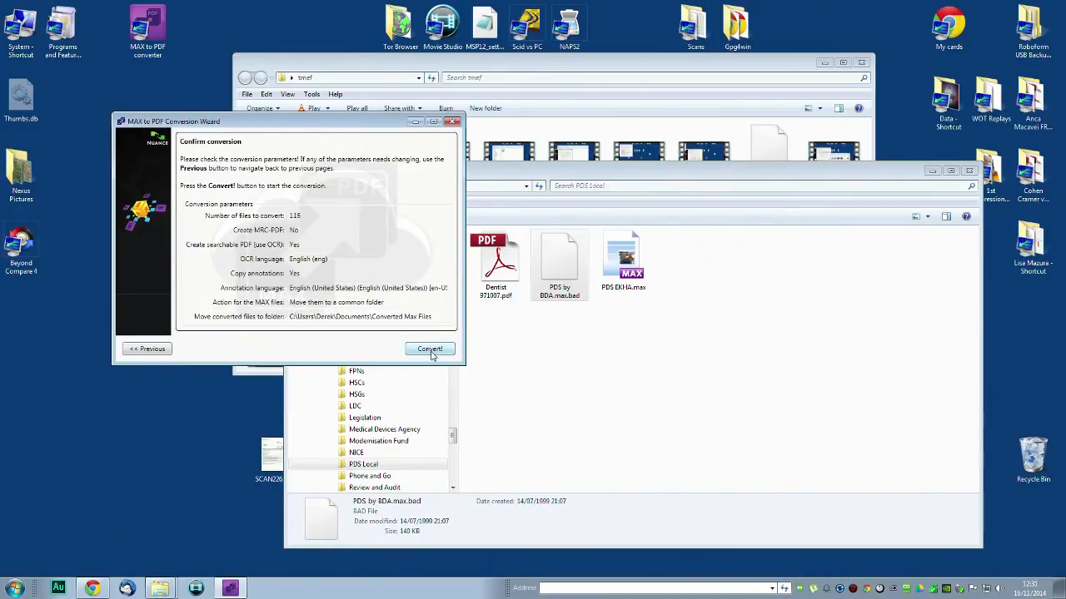
left_click(430, 349)
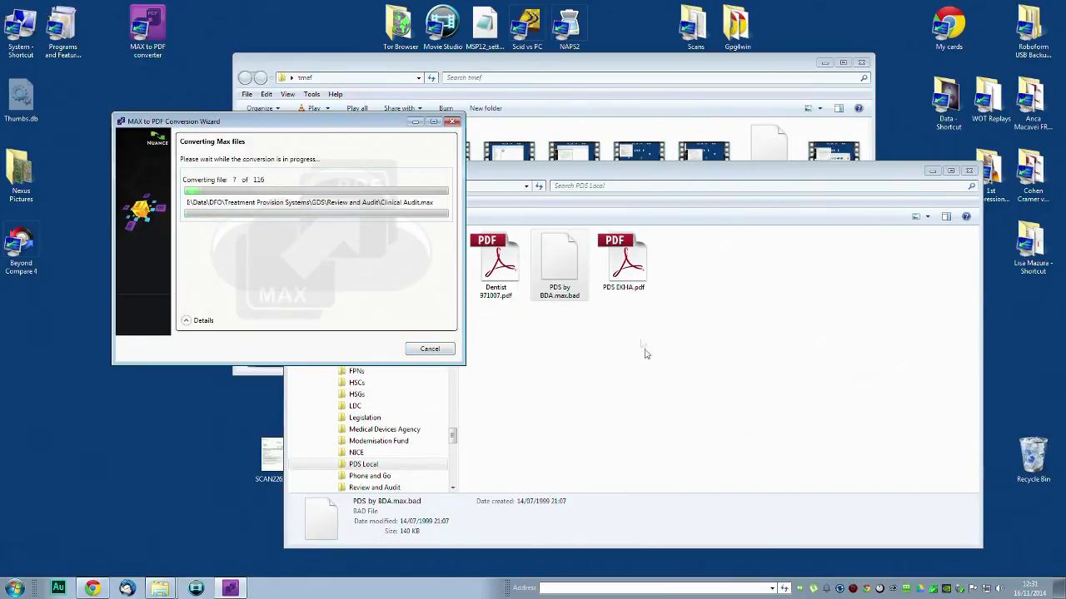
mouse_move(648, 333)
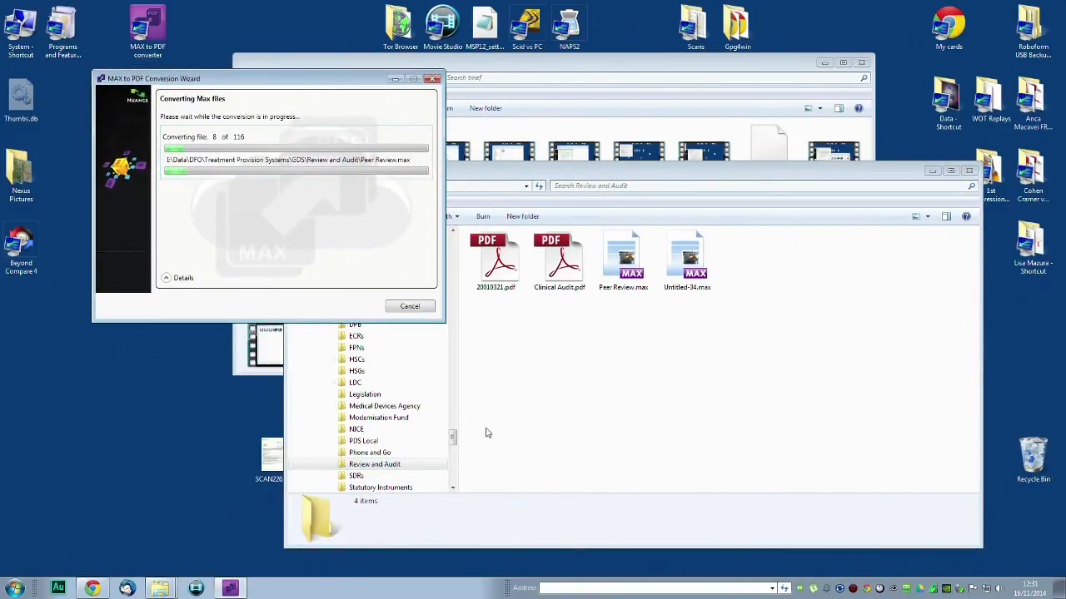
mouse_move(519, 433)
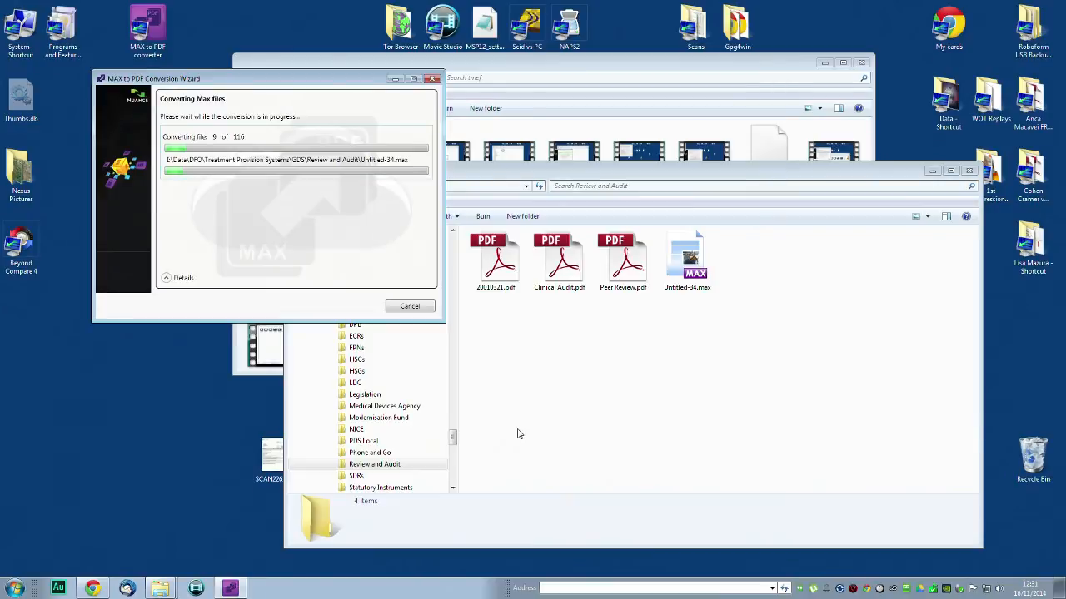
mouse_move(520, 436)
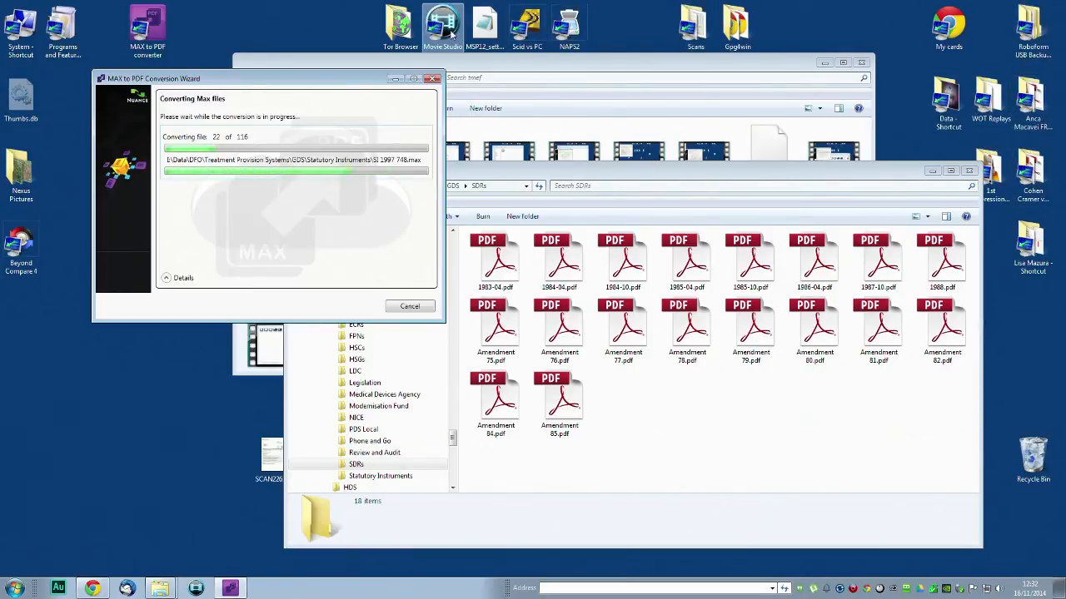
mouse_move(662, 44)
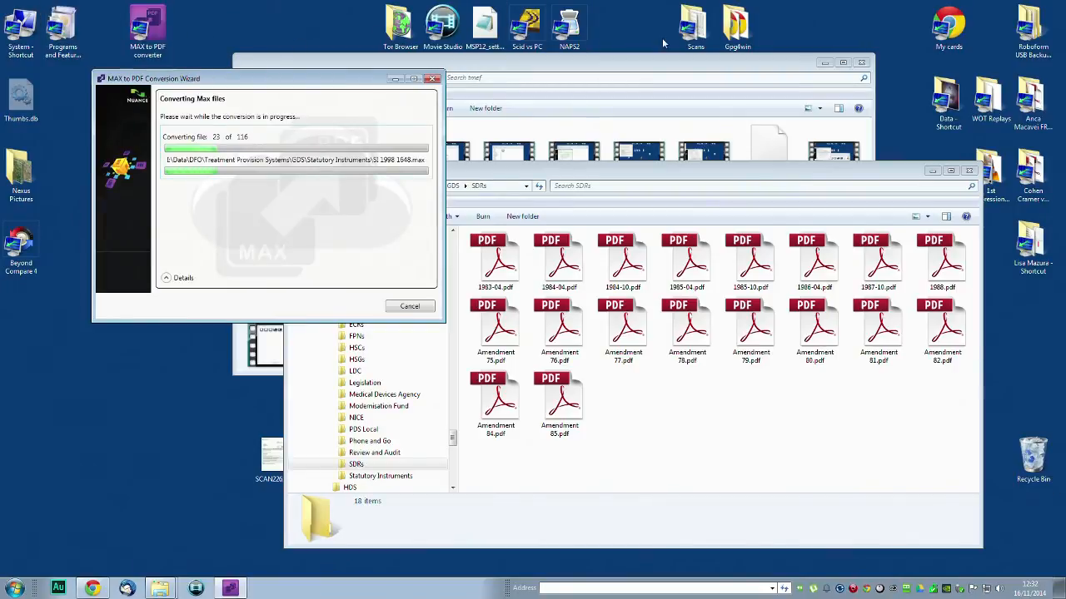
mouse_move(780, 433)
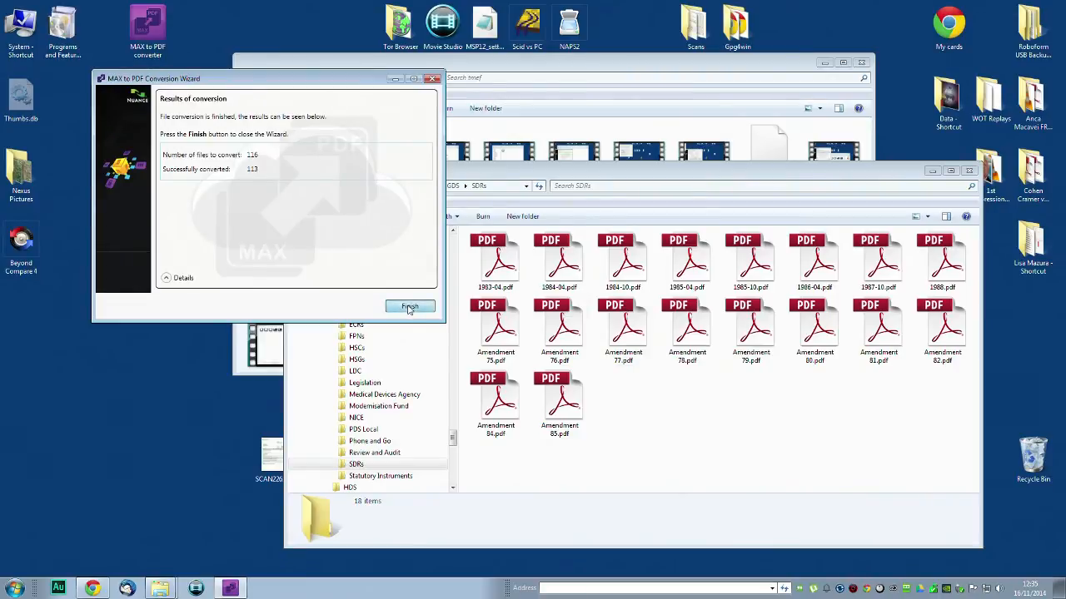
- Finish the Results of conversion page, returning to the welcome screen
left_click(410, 306)
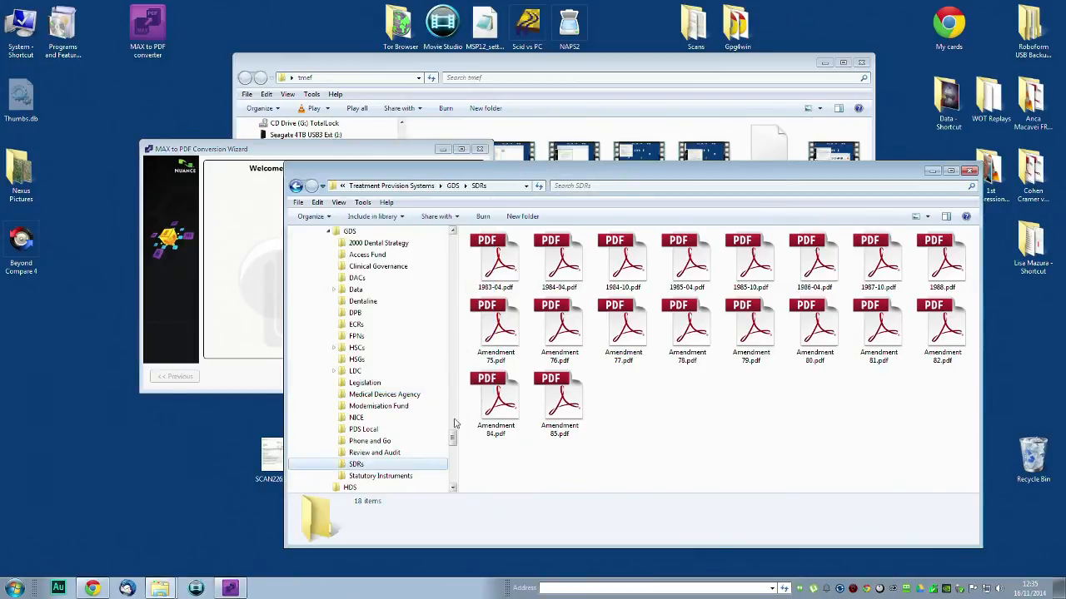
- Delete all ~1,060 files in Converted Max Files and confirm sending them to the Recycle Bin
scroll("down", 3)
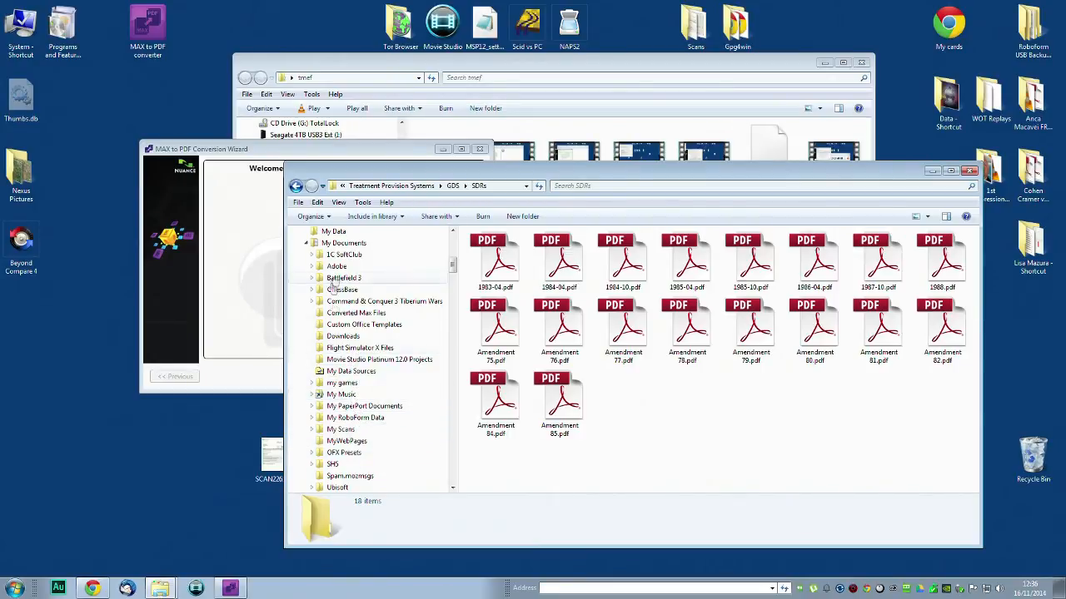
left_click(356, 313)
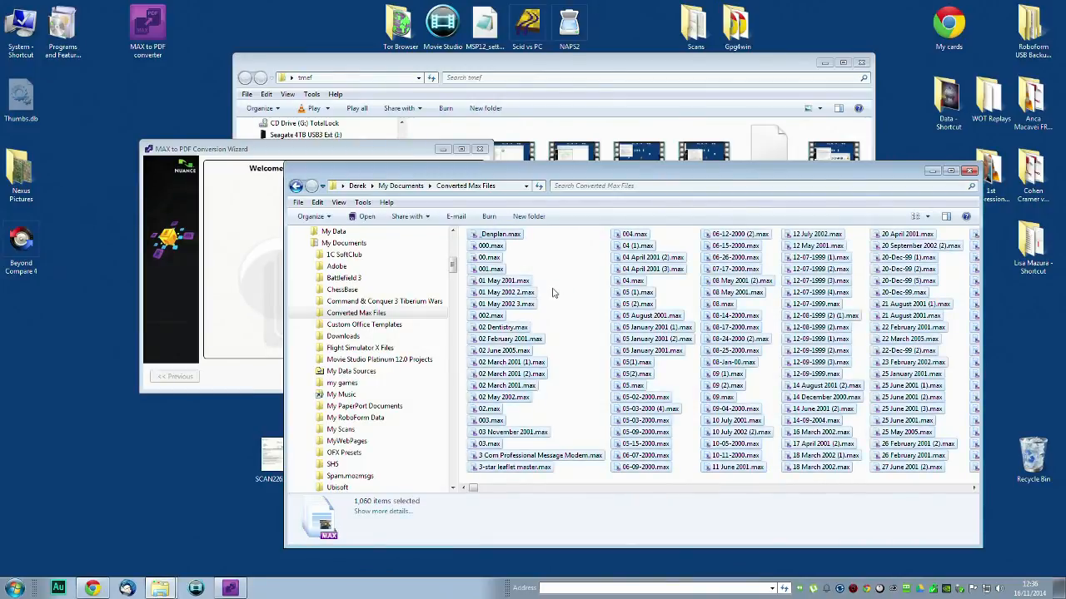
key("delete")
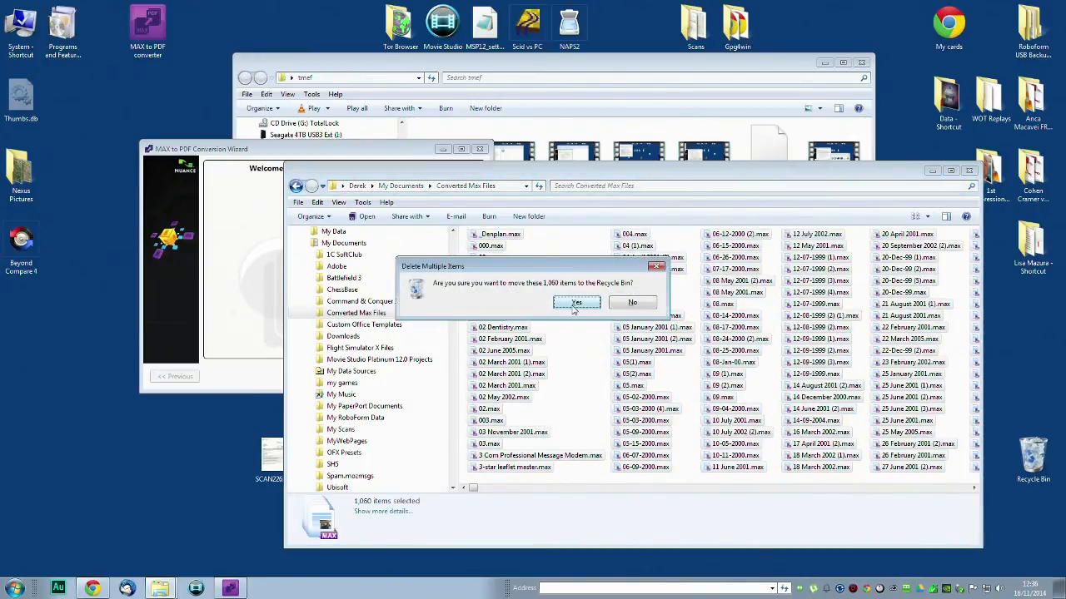
left_click(576, 303)
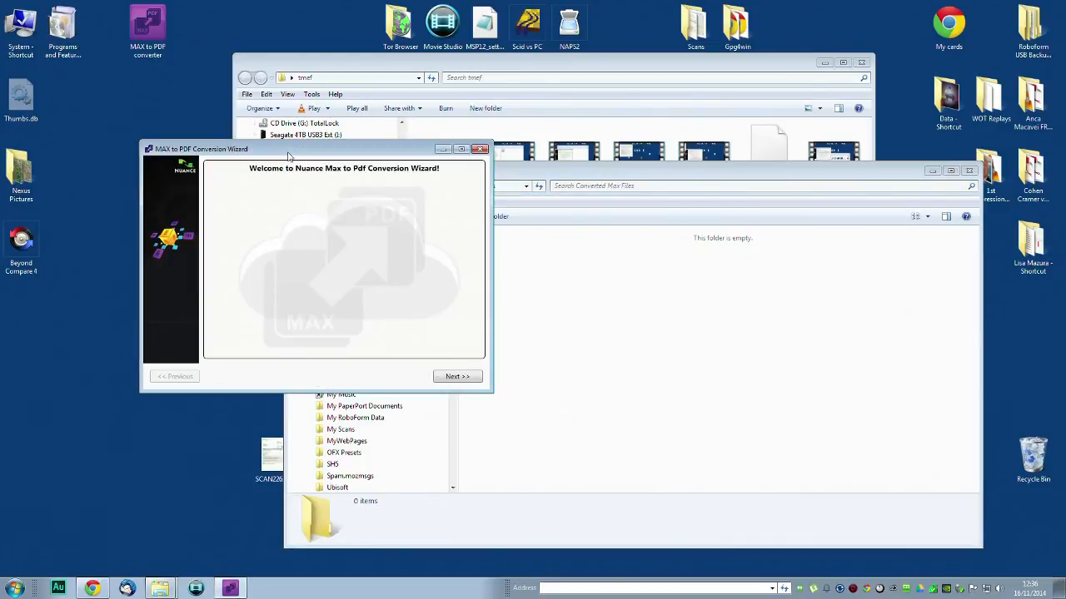
- Reach the file list page and remove all previously queued files
left_click(457, 376)
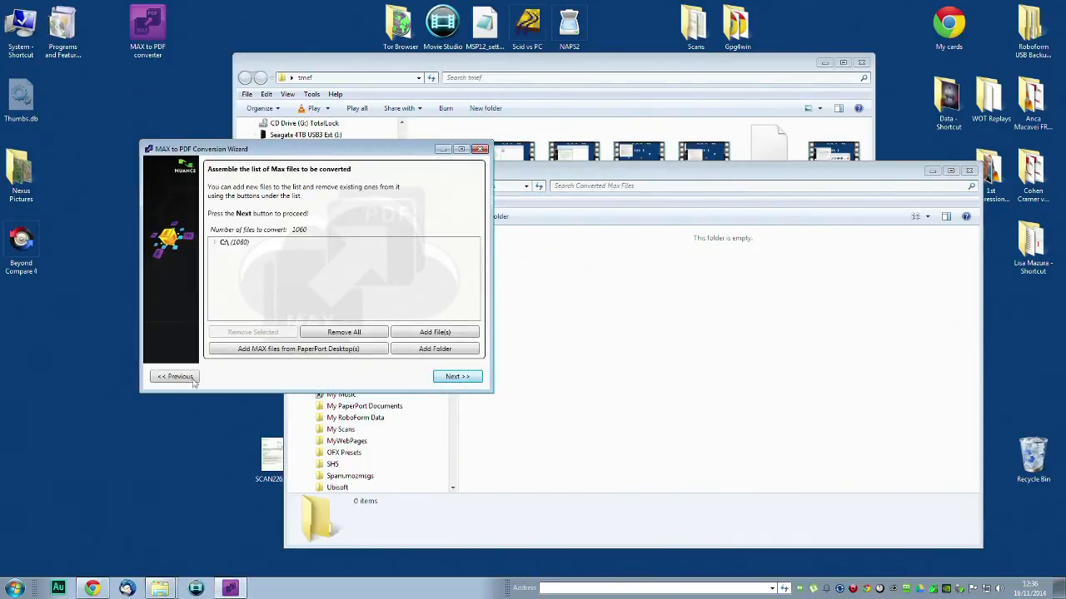
left_click(175, 376)
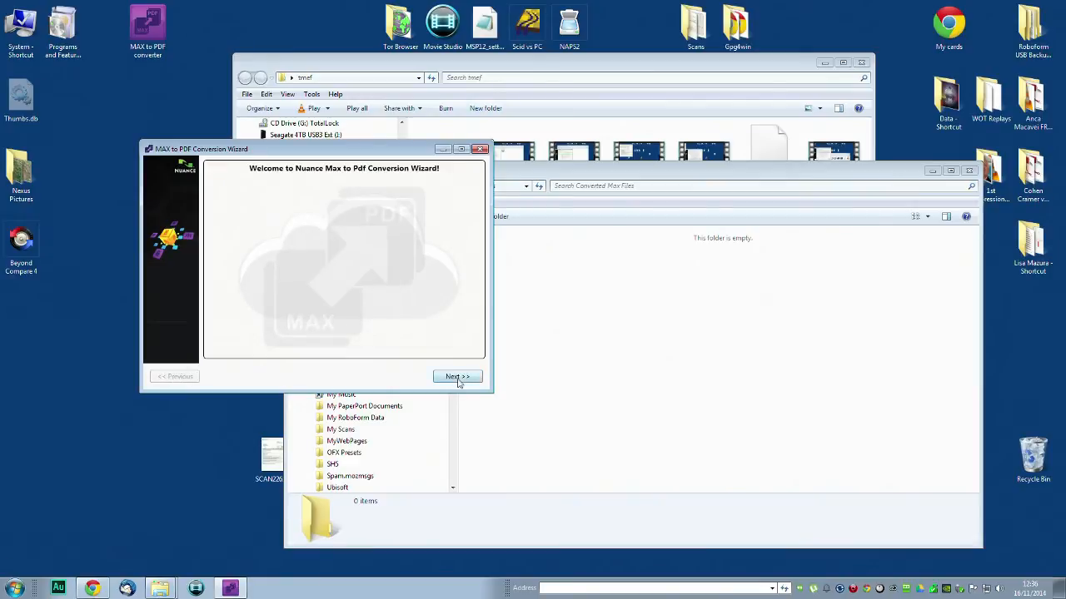
left_click(457, 376)
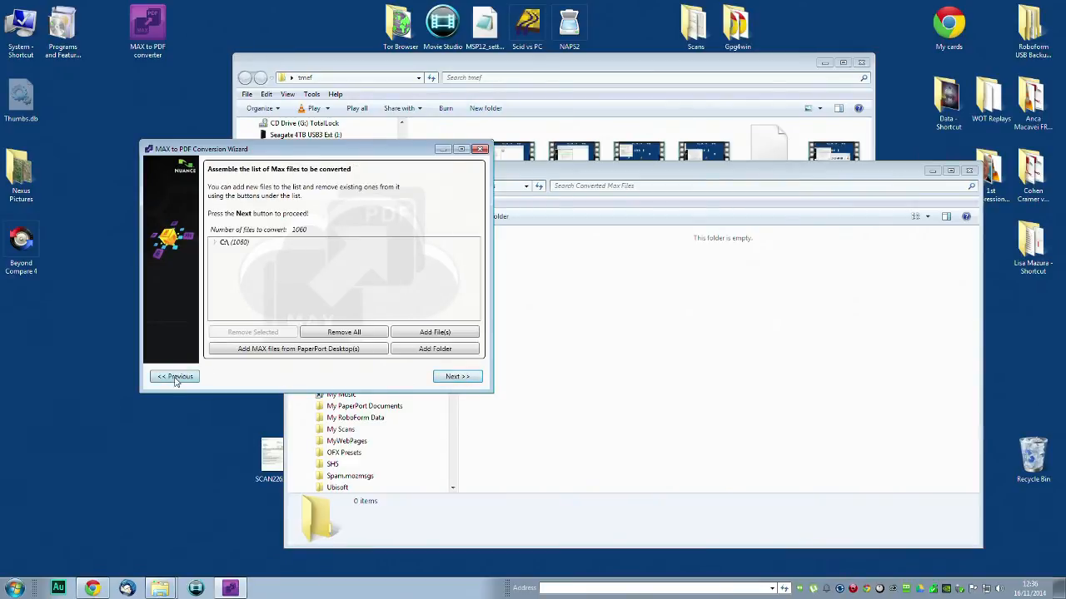
mouse_move(456, 376)
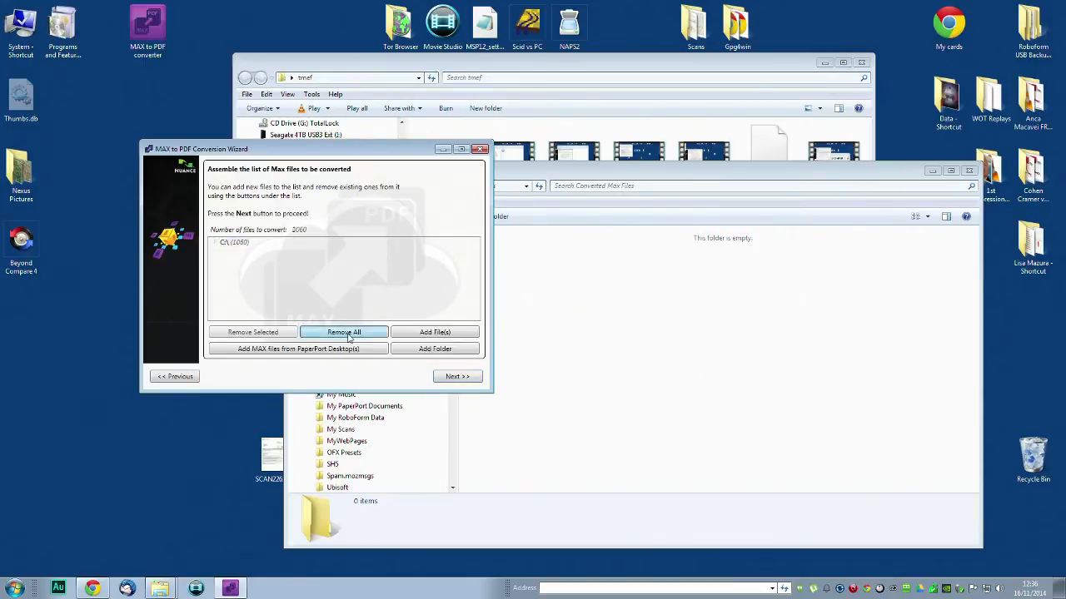
left_click(343, 331)
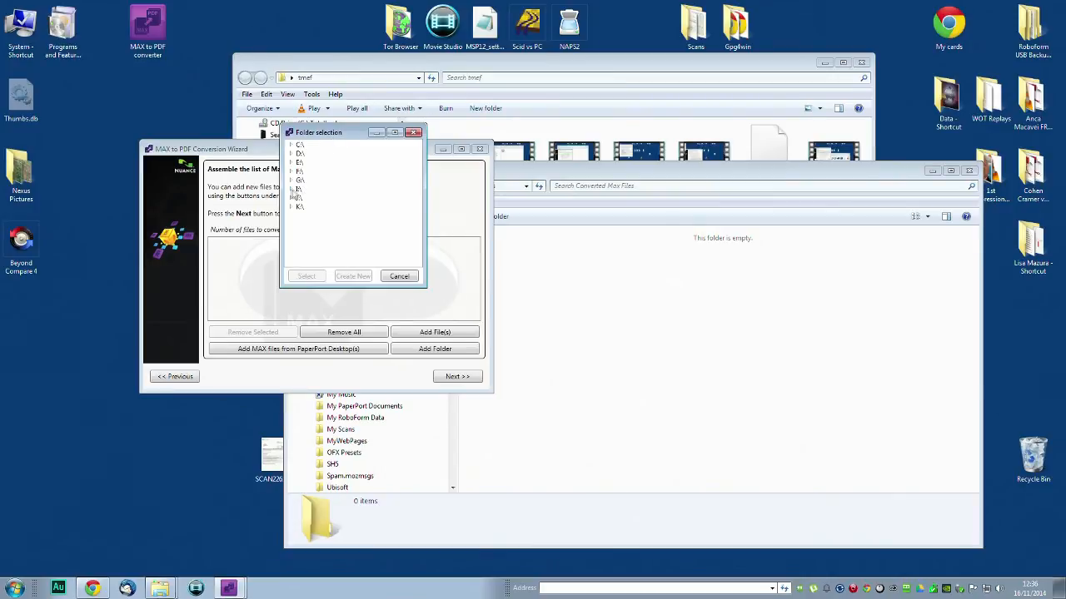
- Add the drive's Data folder to the queue (2,064 Max files) and expand its entries
left_click(293, 190)
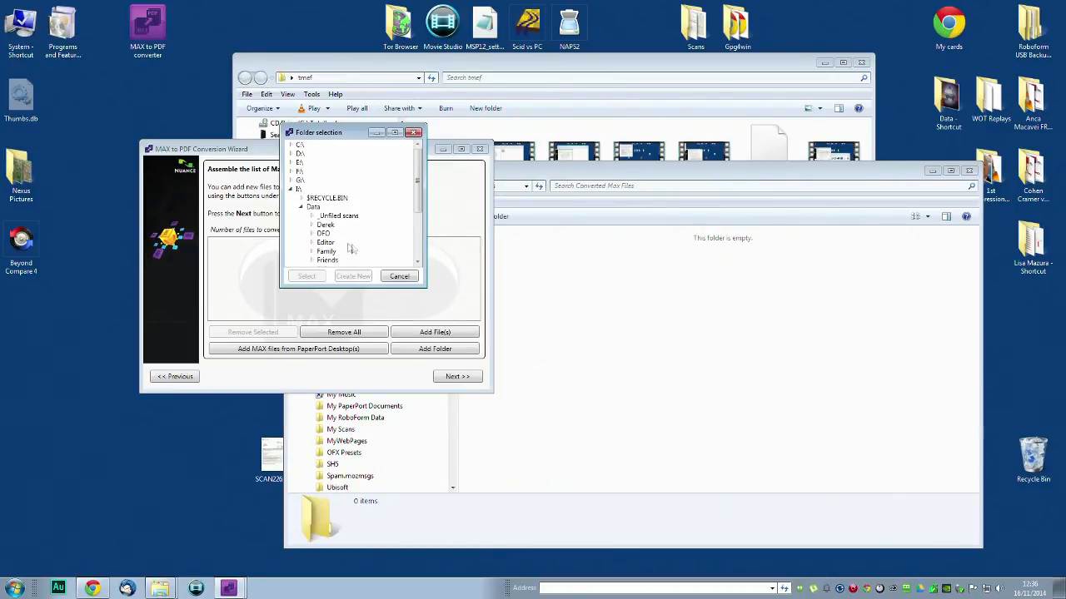
left_click(306, 277)
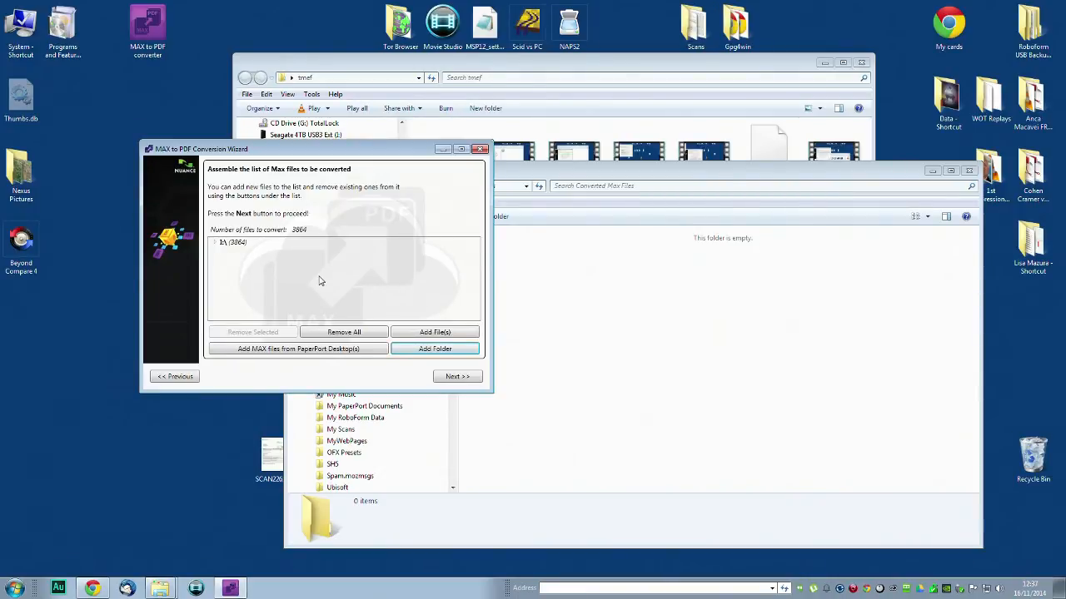
left_click(215, 244)
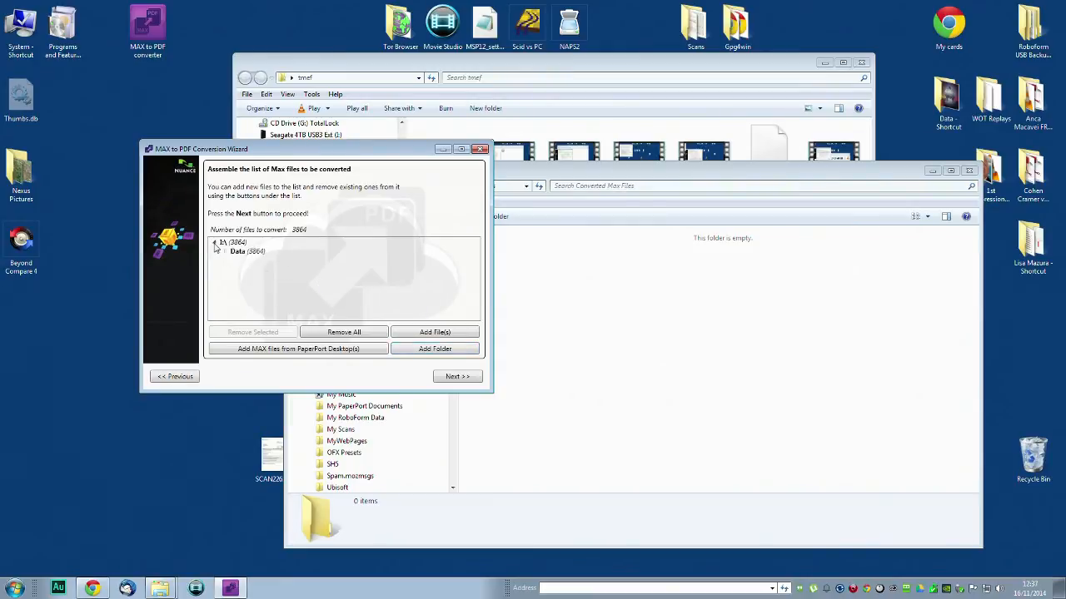
left_click(217, 251)
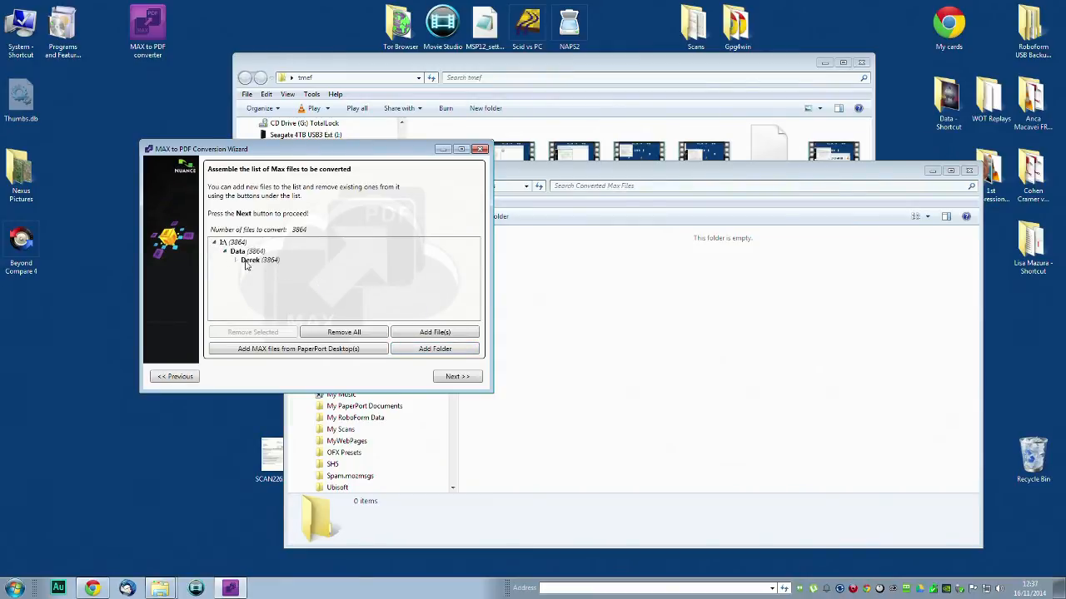
- Expand Derek and Businesses to review category folders, then advance to the Confirm conversion page
left_click(237, 259)
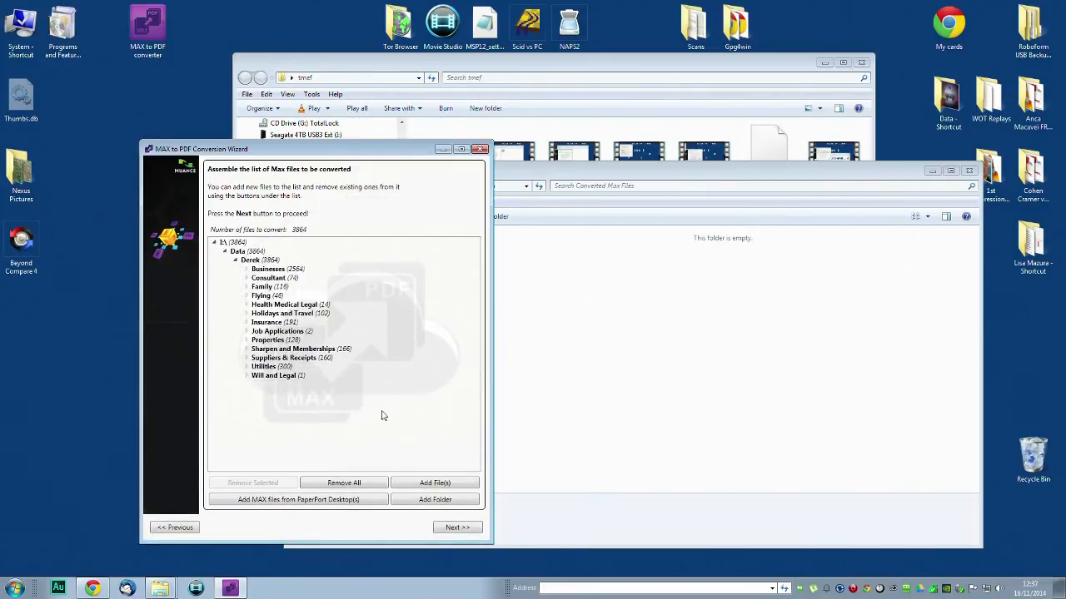
mouse_move(386, 420)
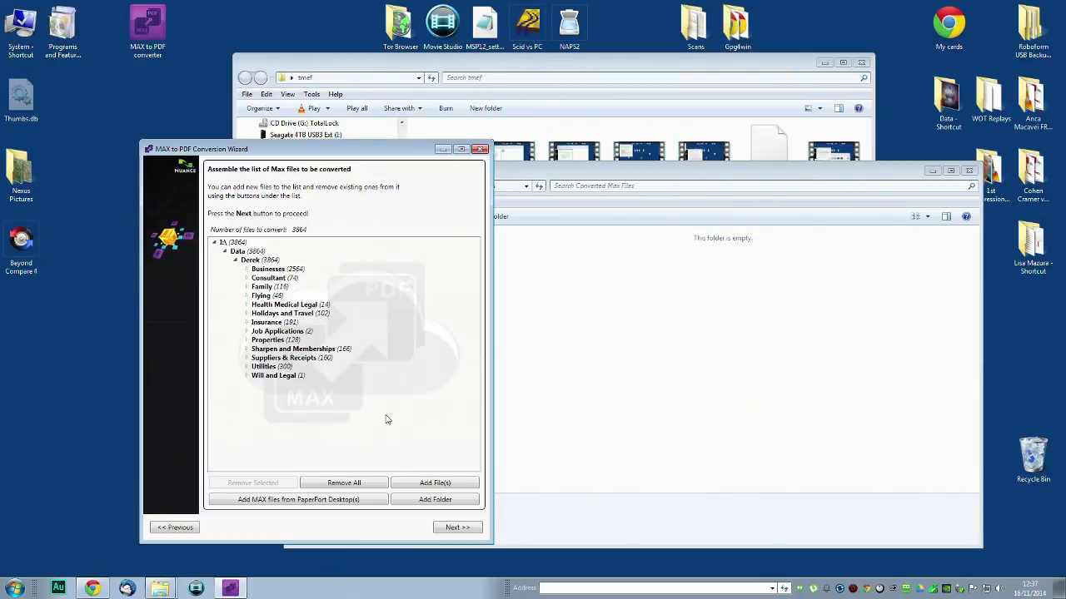
mouse_move(376, 395)
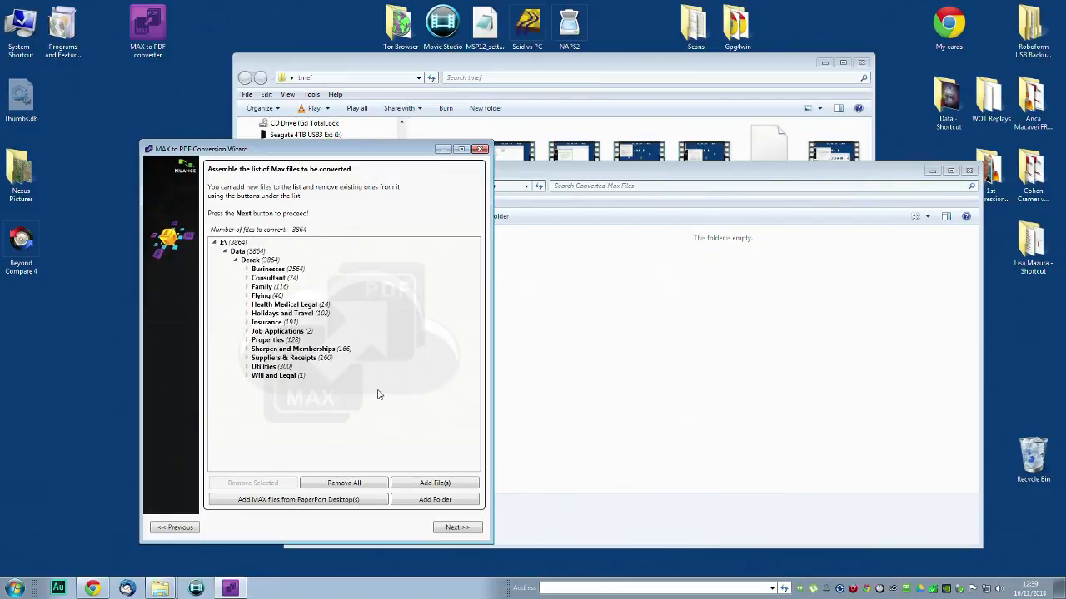
left_click(245, 269)
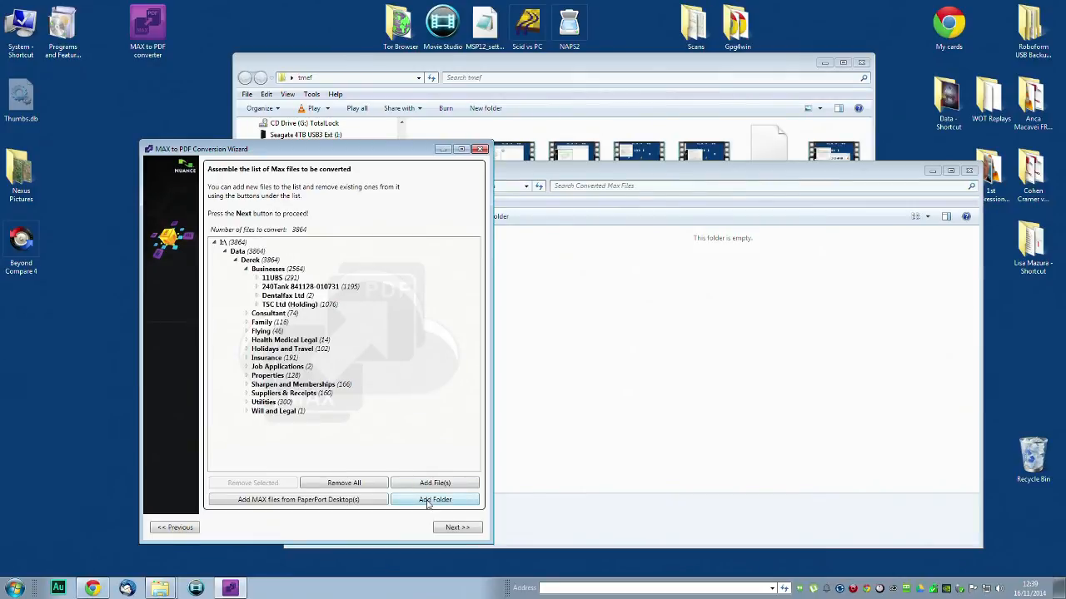
left_click(456, 526)
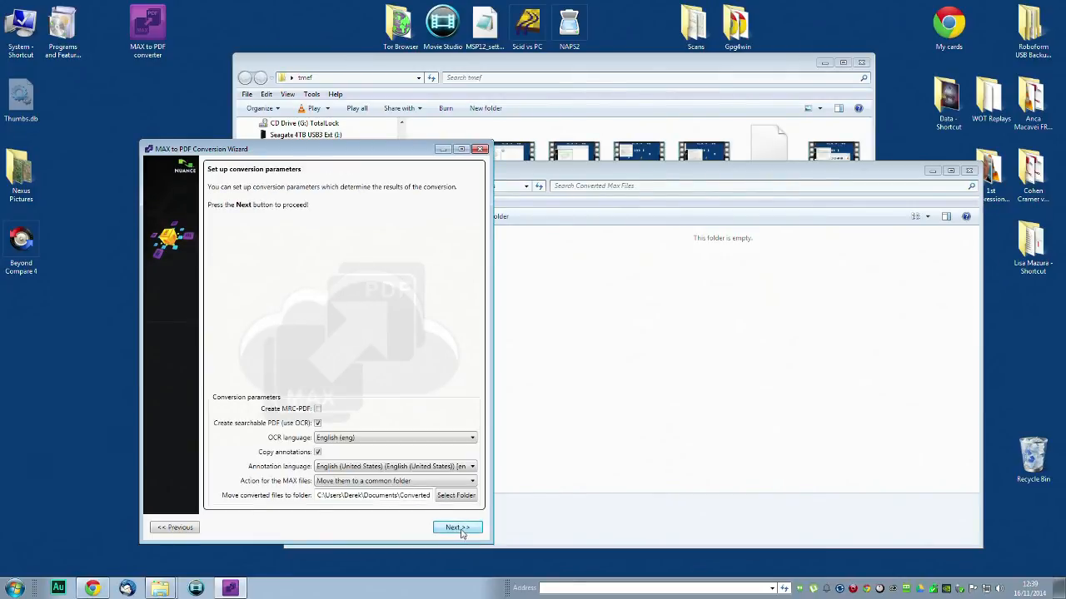
left_click(456, 526)
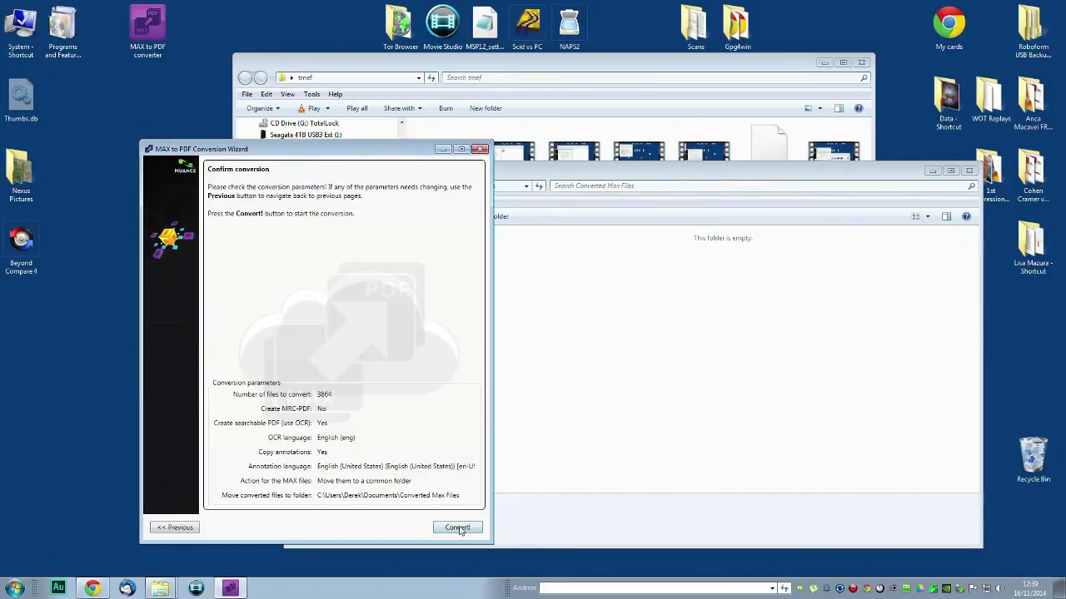
- Convert the 2,064 queued Max files to PDF
left_click(456, 528)
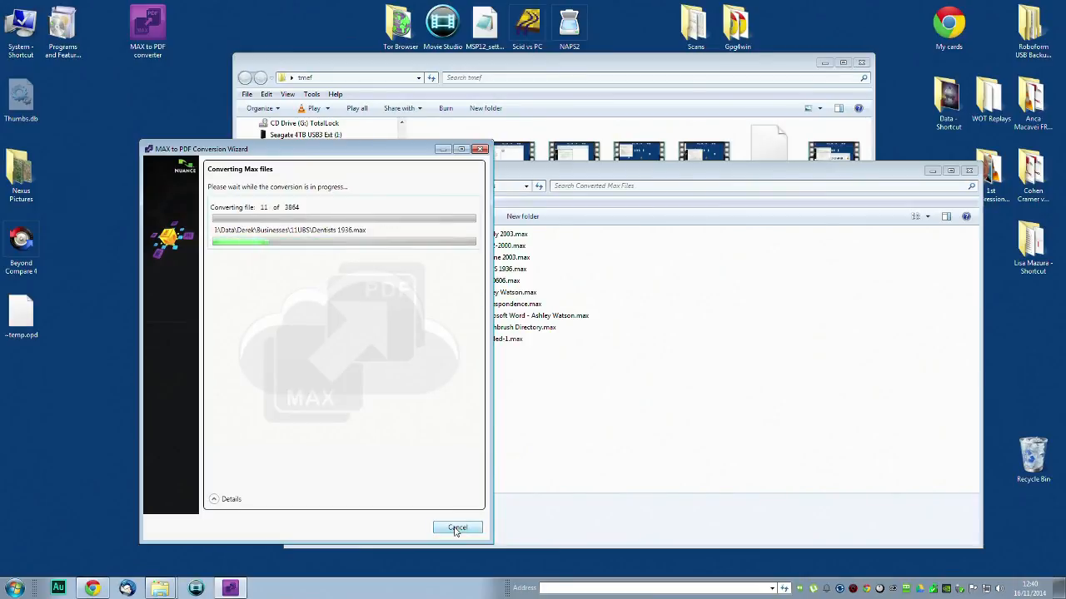
mouse_move(53, 393)
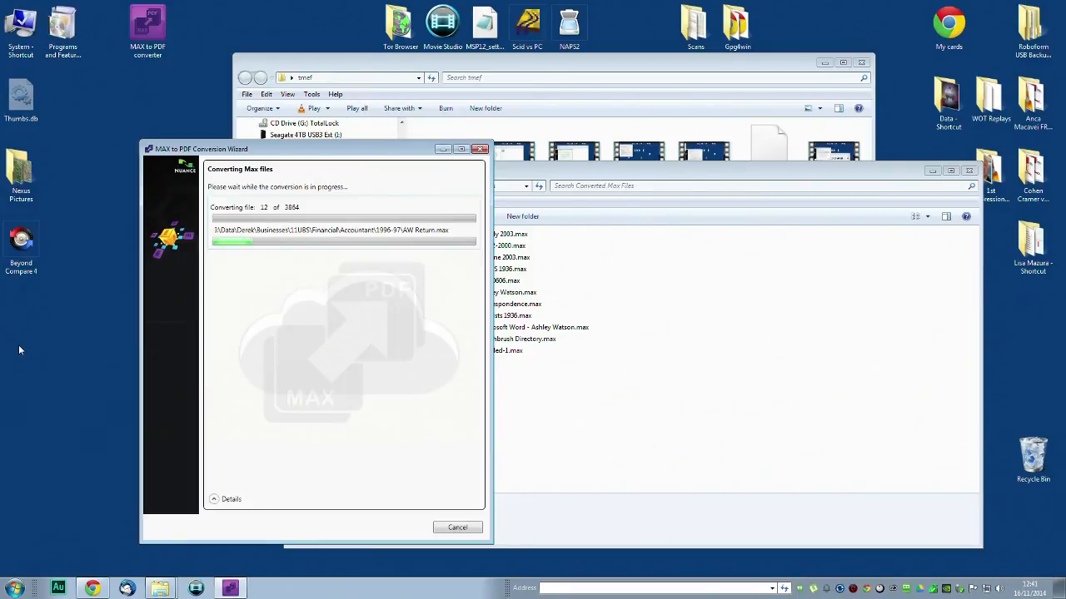
mouse_move(328, 303)
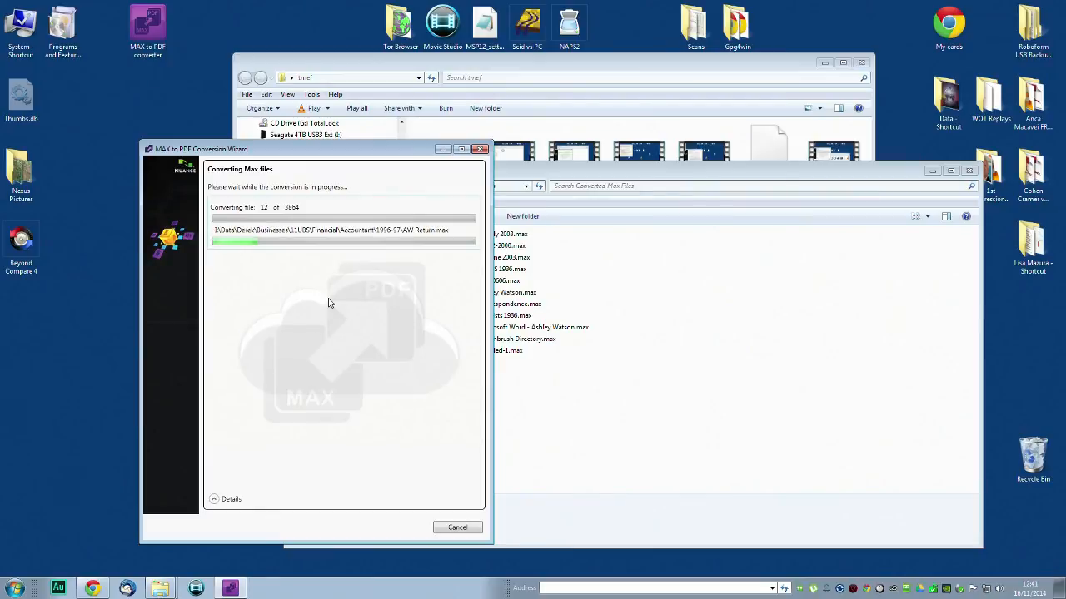